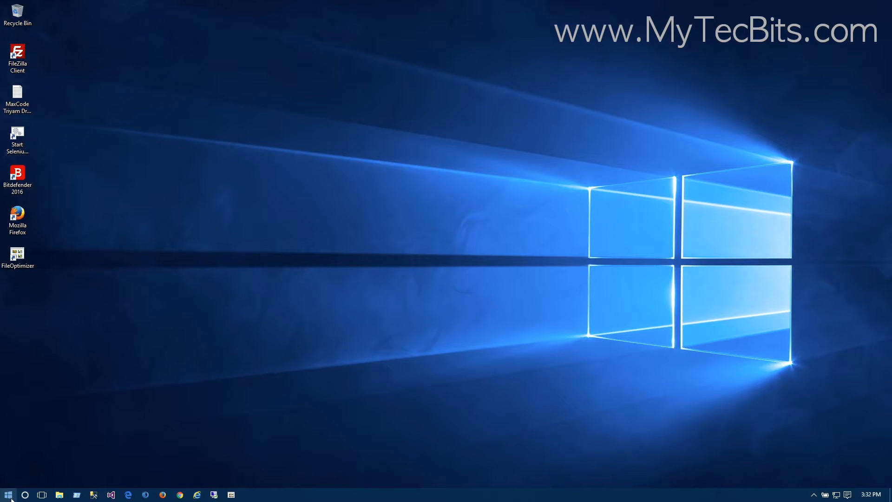
Show Start's All apps list and scroll down to the Microsoft SQL Server 2014 folder
left_click(9, 495)
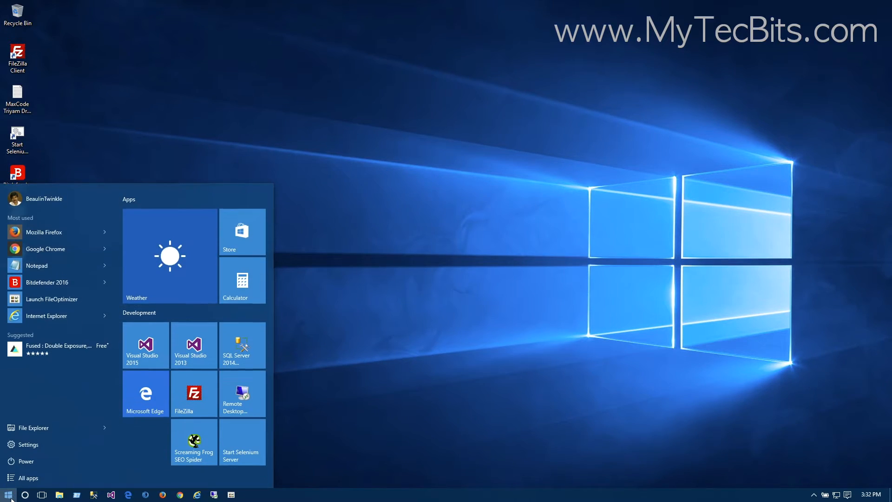
left_click(29, 478)
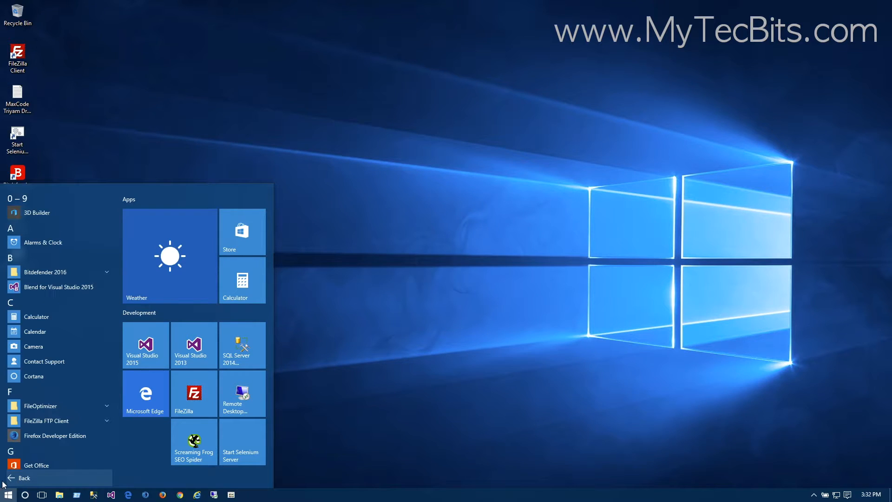
mouse_move(113, 247)
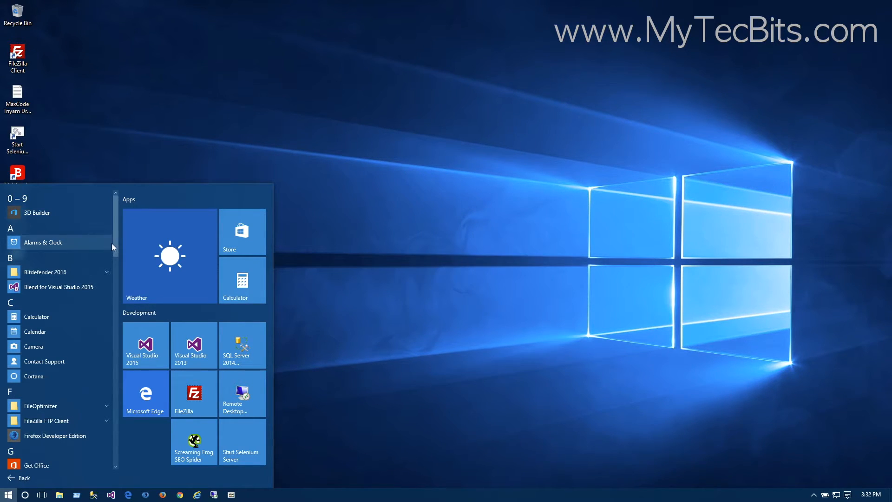
scroll("down", 3)
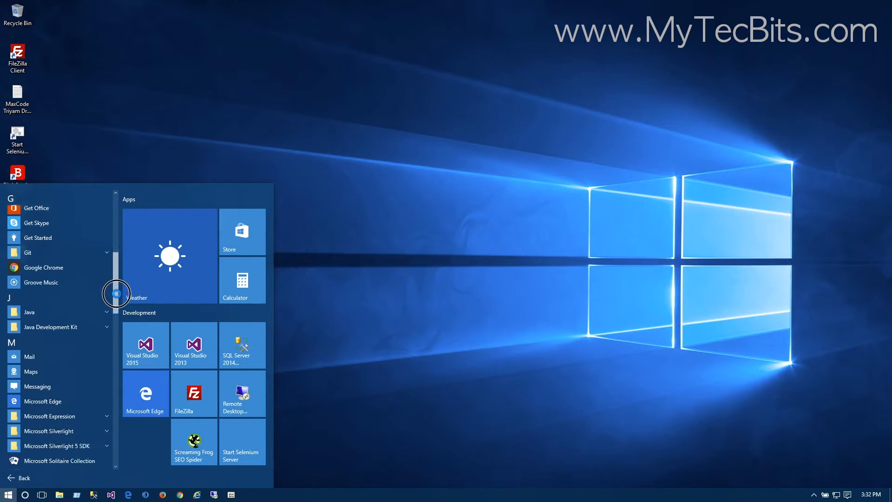
scroll("down", 3)
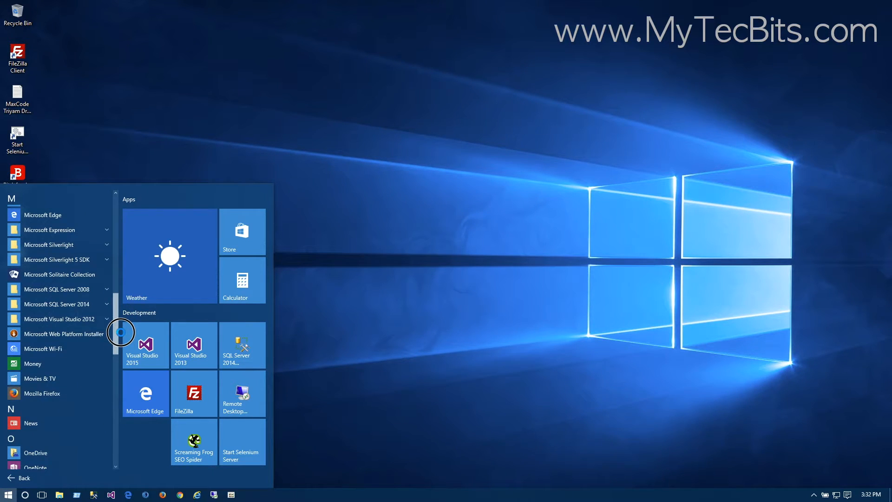
mouse_move(108, 307)
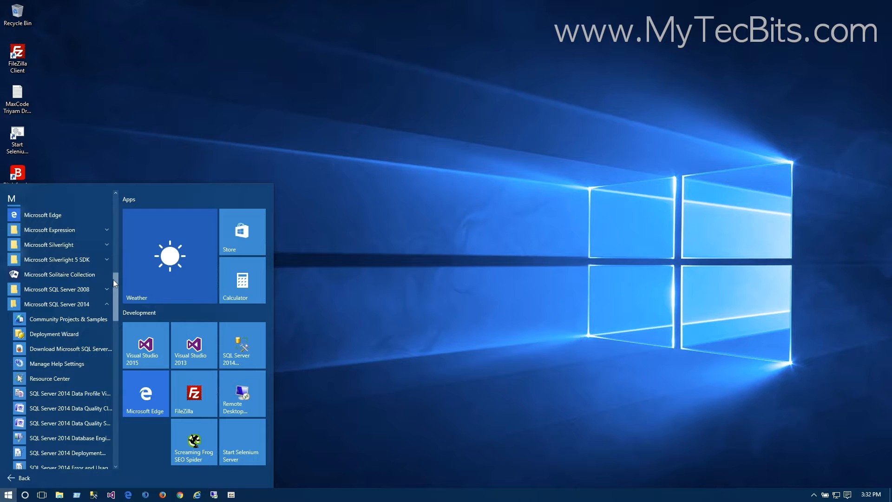
scroll("down", 3)
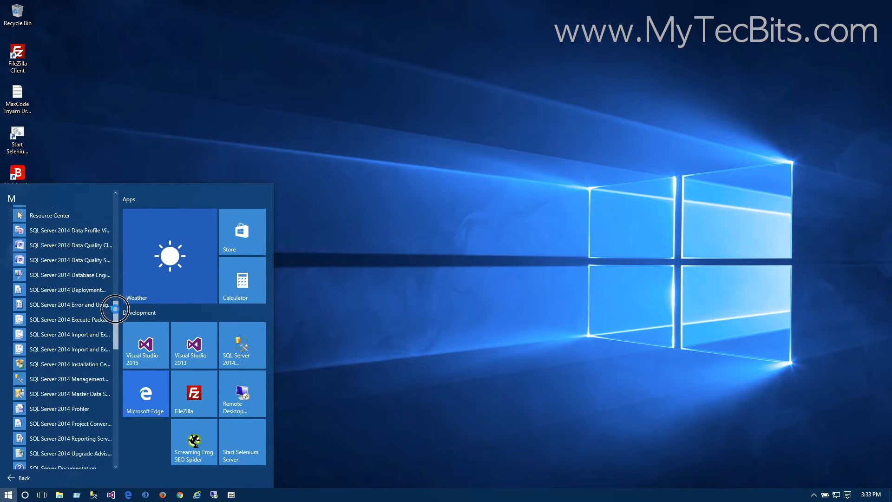
scroll("down", 3)
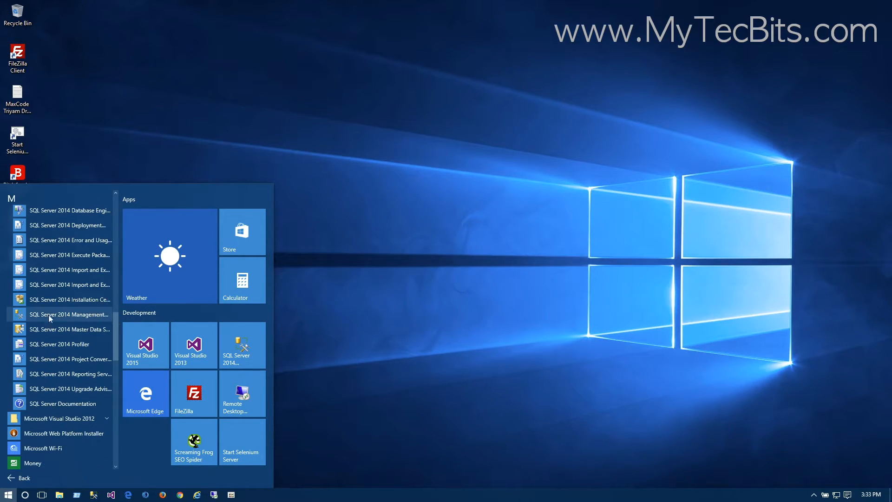
mouse_move(68, 314)
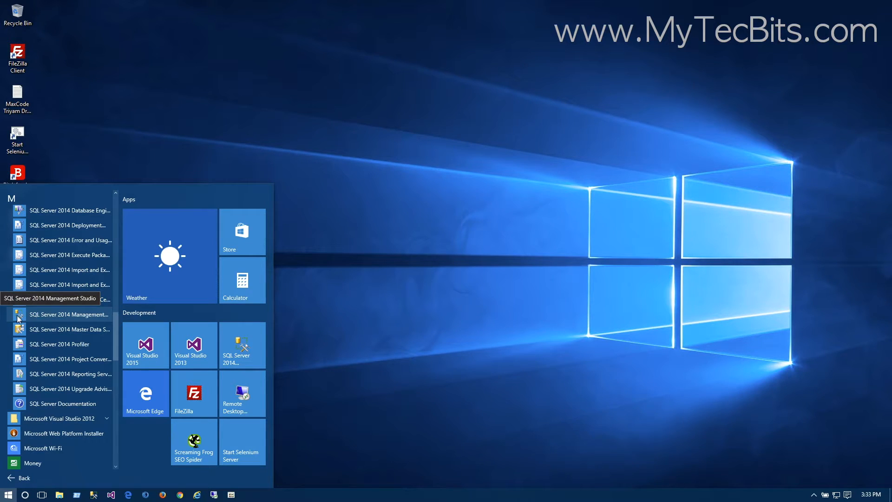
Launch SQL Server 2014 Management Studio and keep Database Engine as the Connect to Server type
left_click(68, 314)
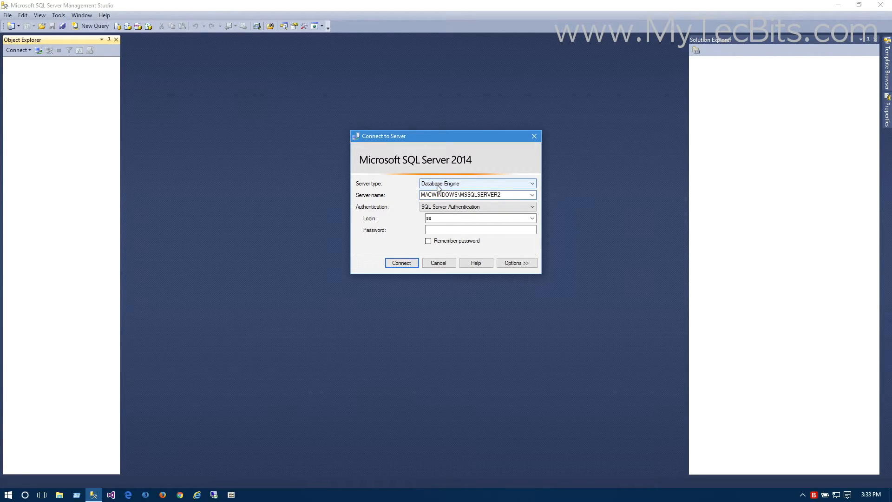
left_click(530, 183)
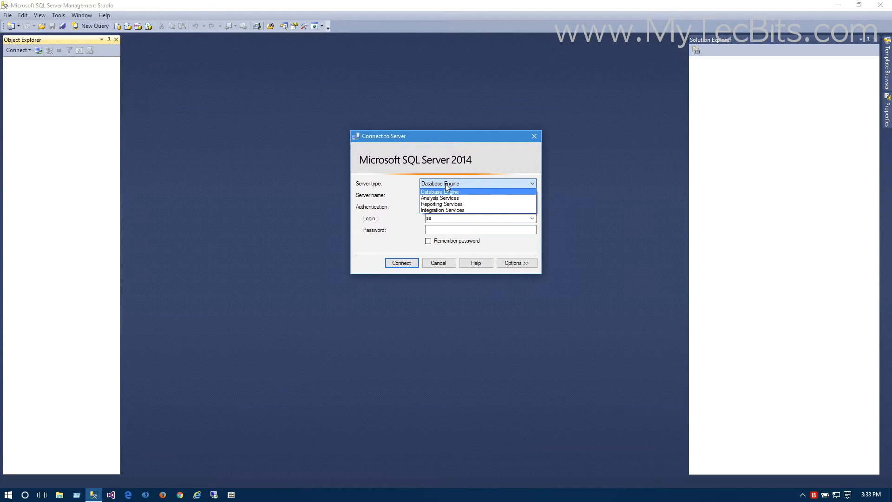
mouse_move(453, 199)
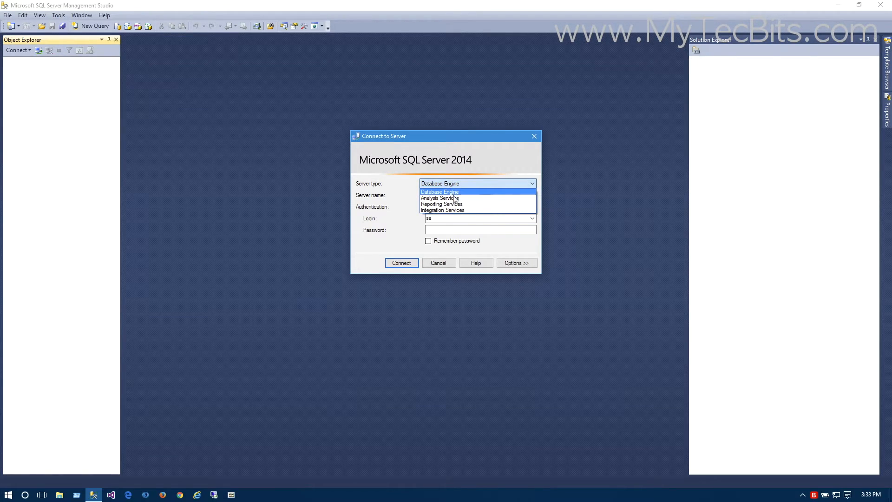
mouse_move(440, 197)
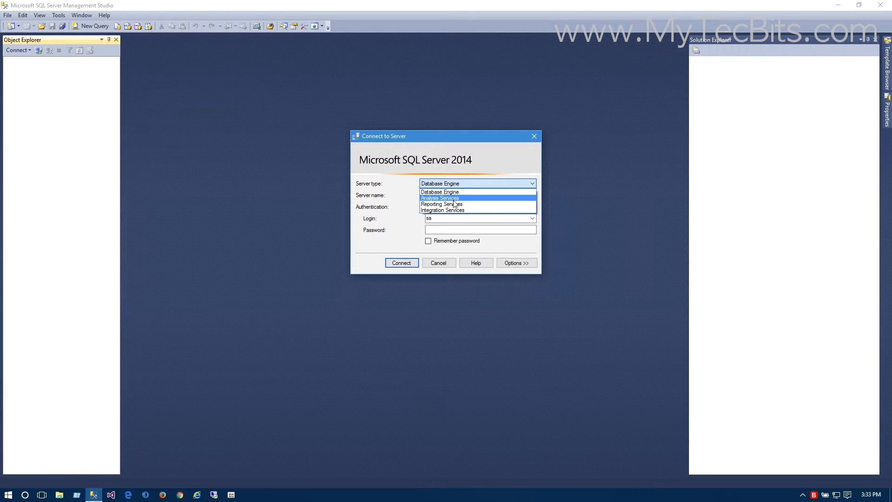
mouse_move(456, 204)
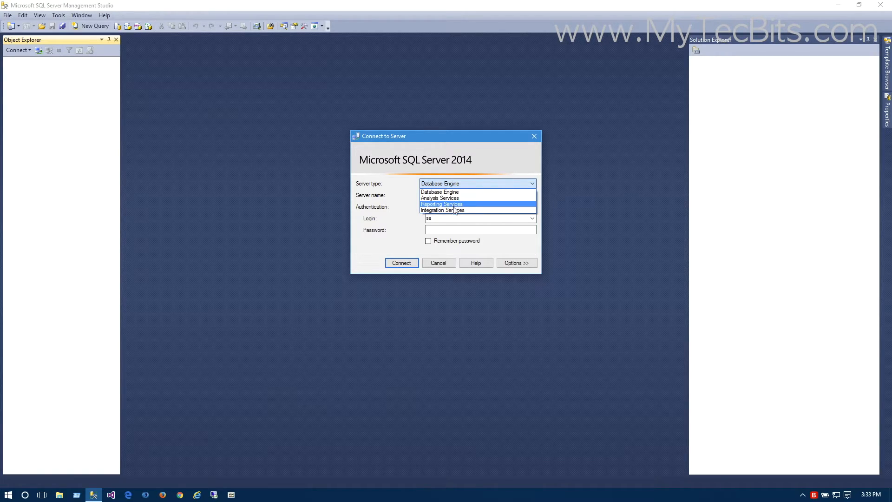
mouse_move(449, 210)
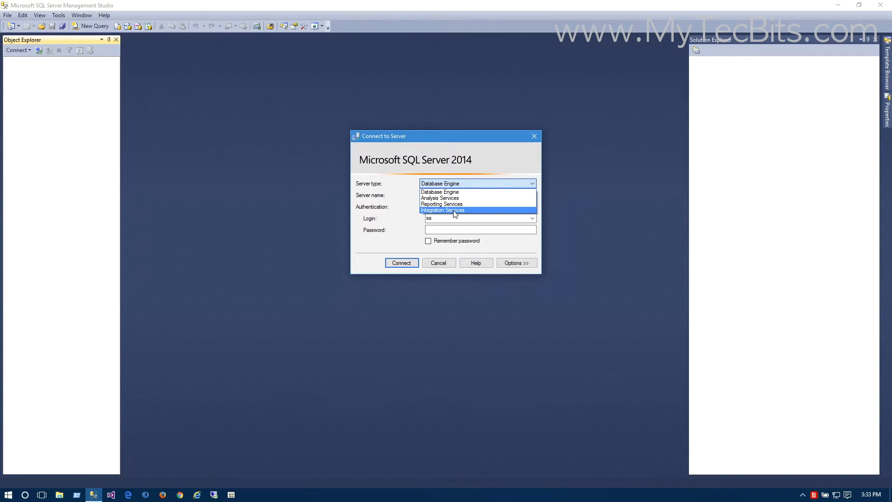
mouse_move(453, 197)
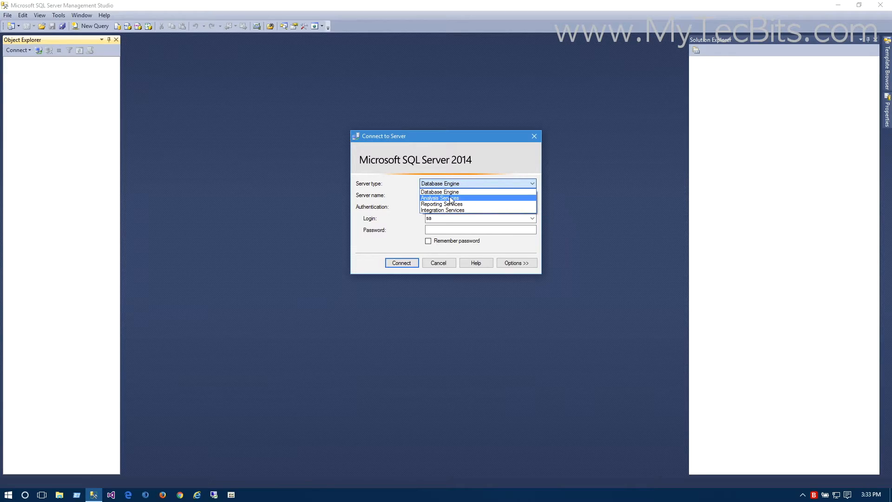
mouse_move(439, 191)
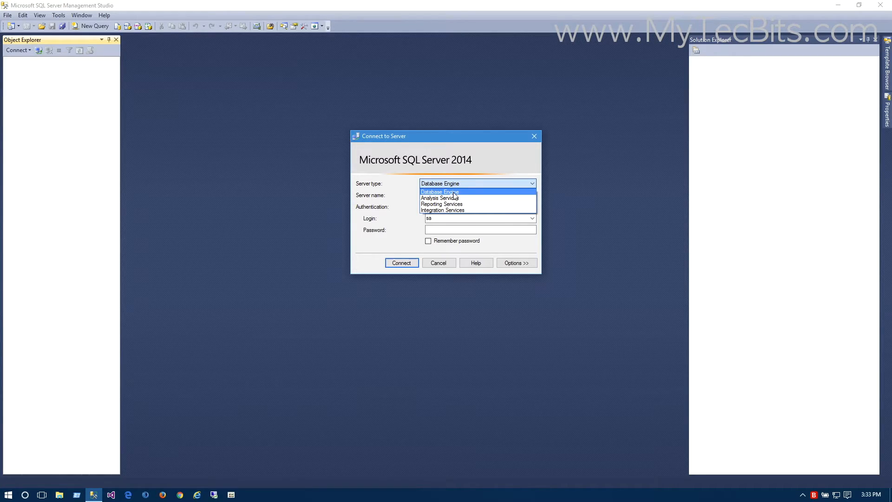
left_click(438, 191)
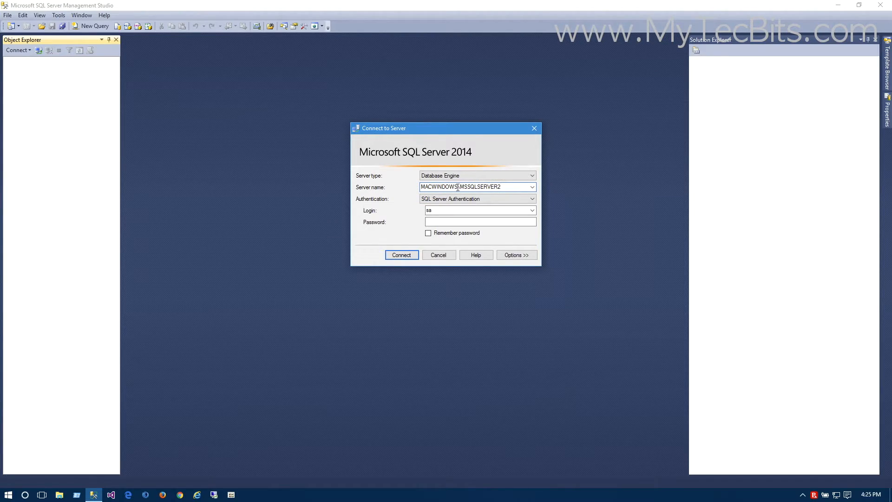
double_click(440, 187)
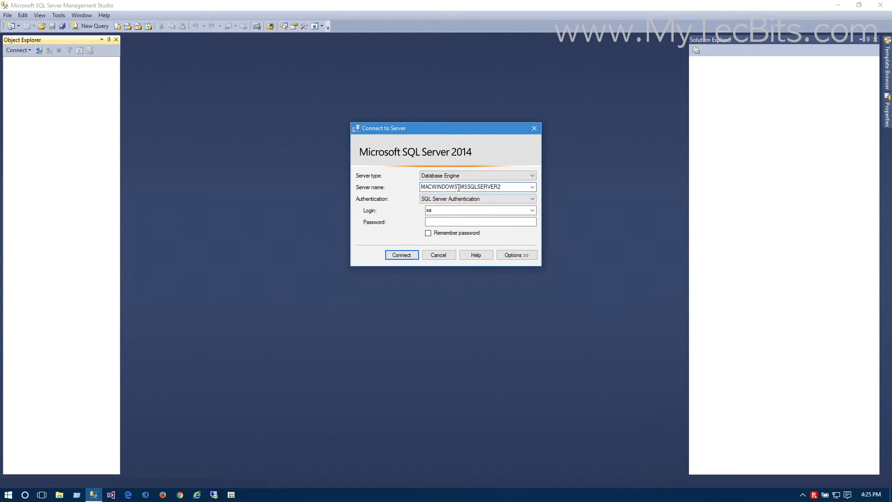
double_click(480, 187)
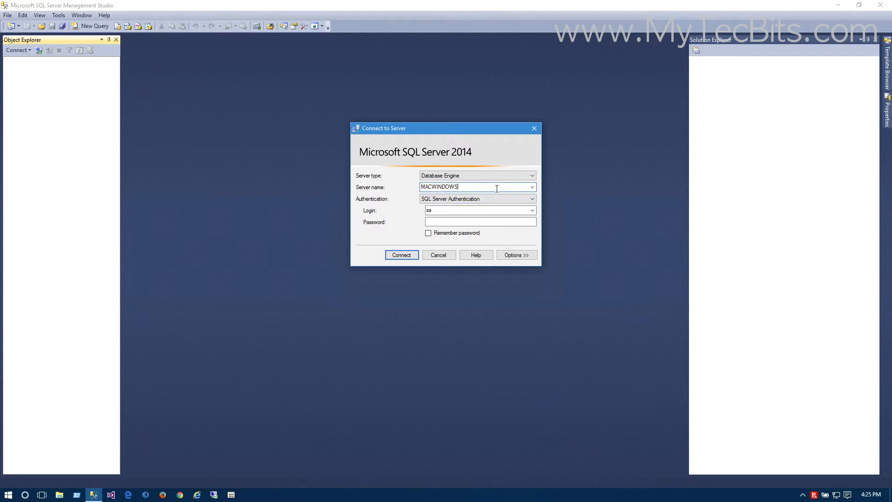
triple_click(476, 187)
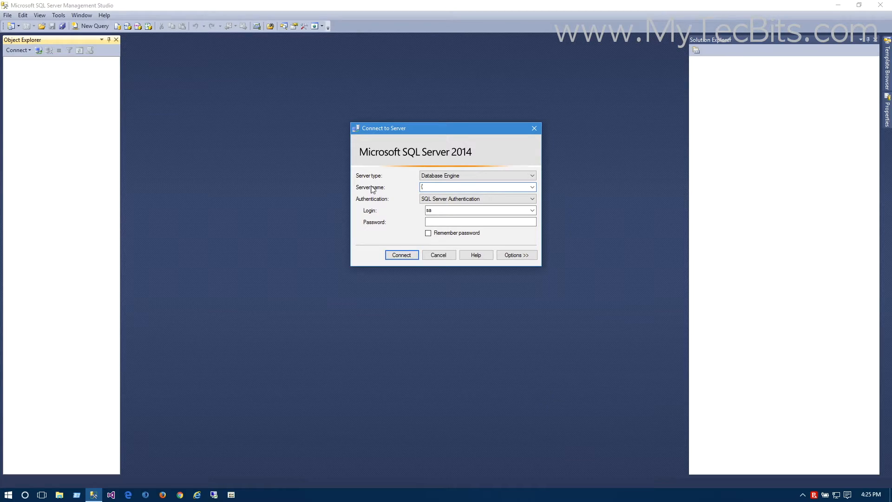
type("local)")
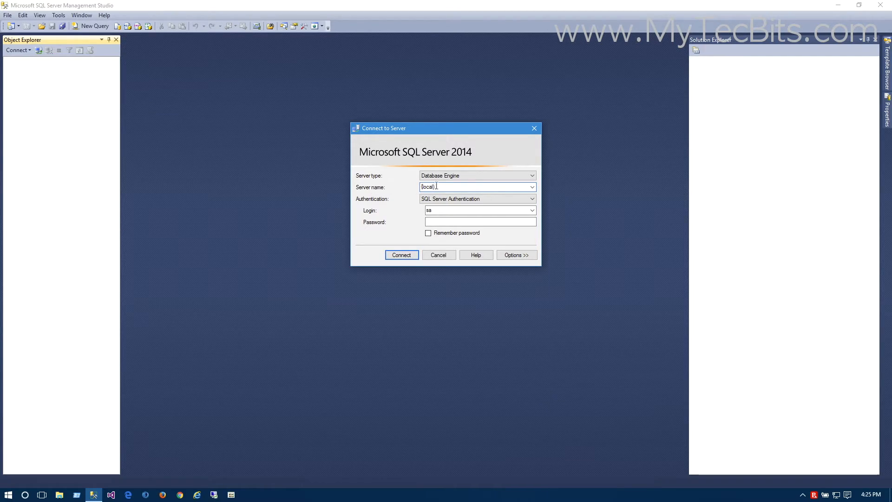
triple_click(477, 186)
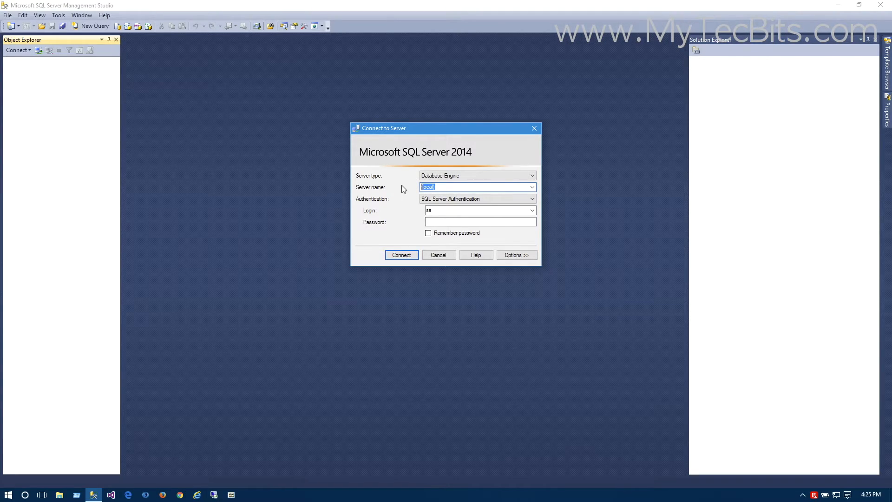
type("MA")
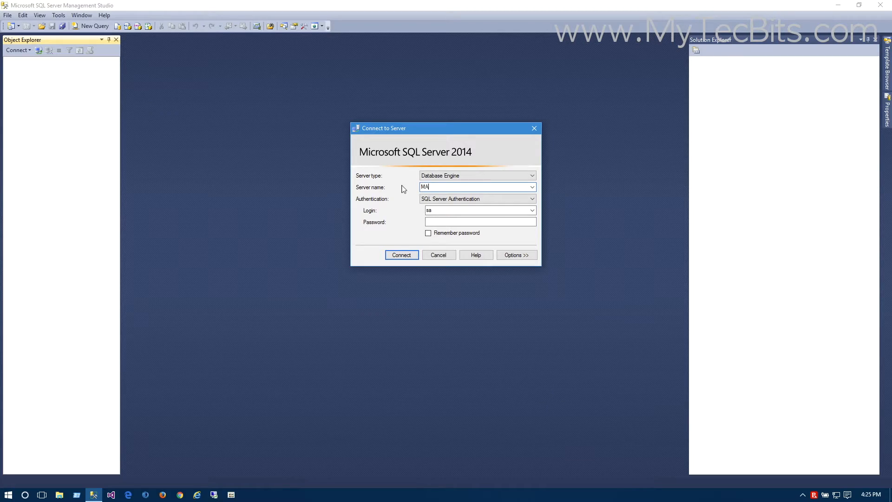
type("CWIN")
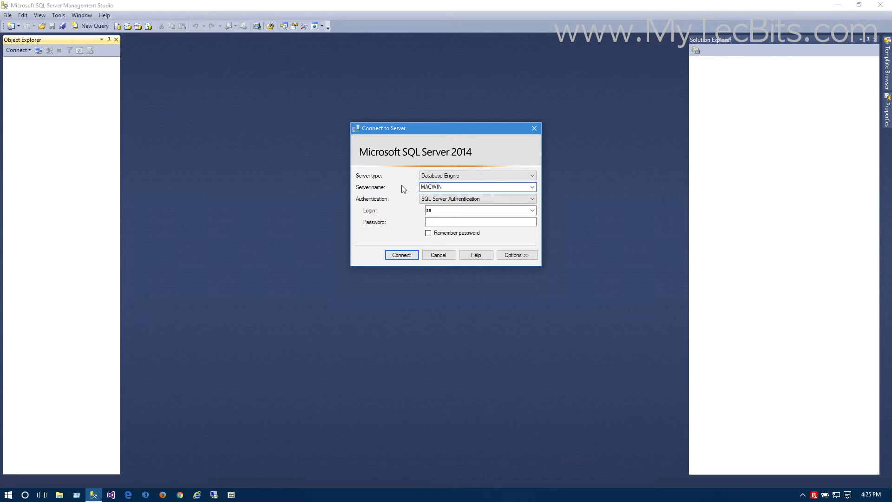
type("DOWS")
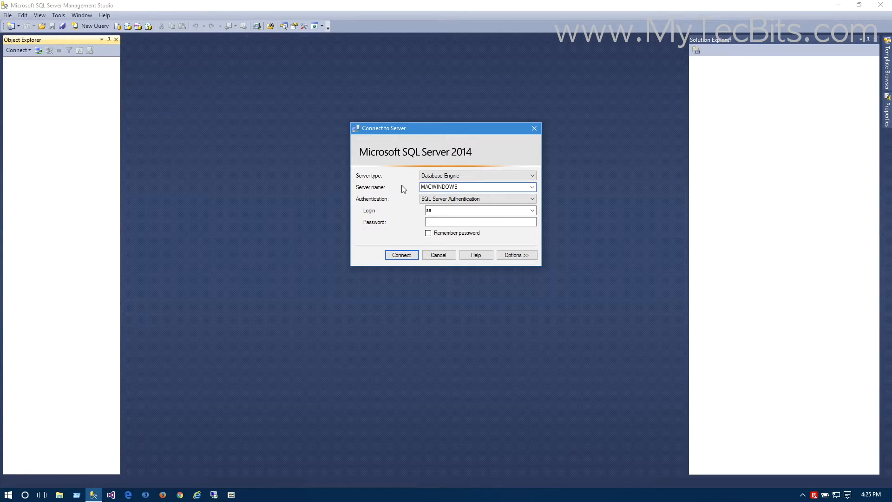
type("\\MSSQLSERVER2")
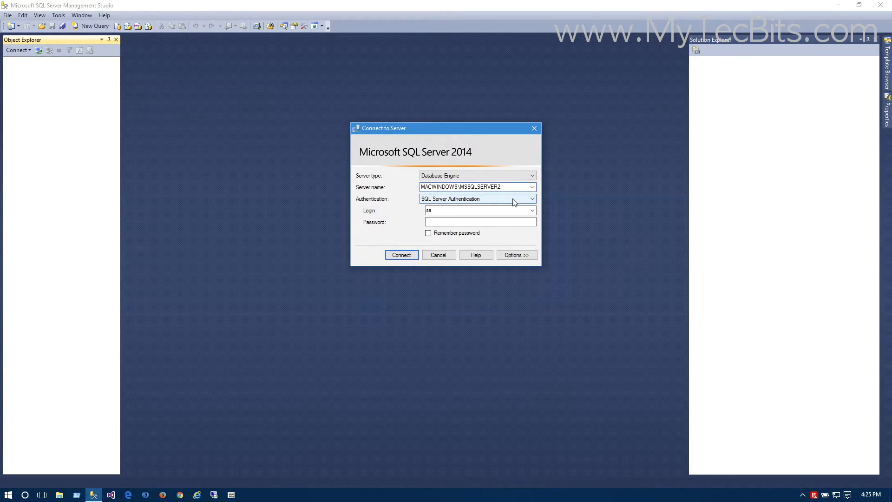
Choose SQL Server Authentication and enter login 'sa' with its password
left_click(531, 199)
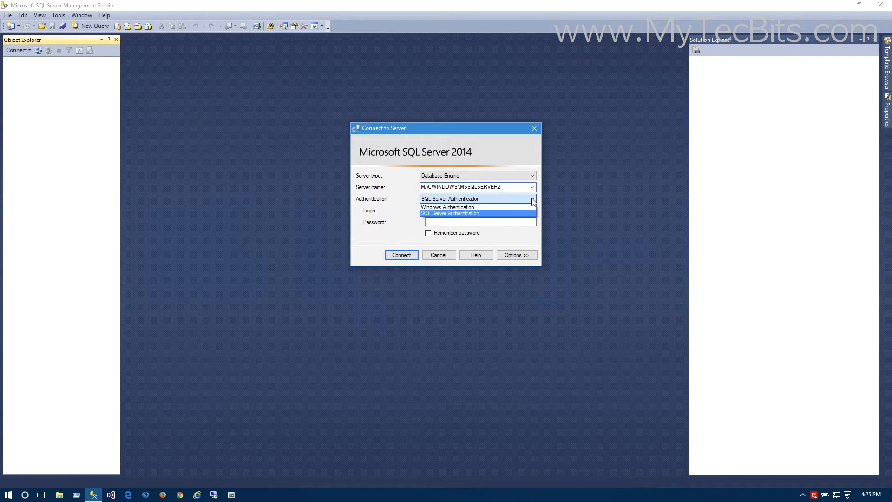
mouse_move(447, 206)
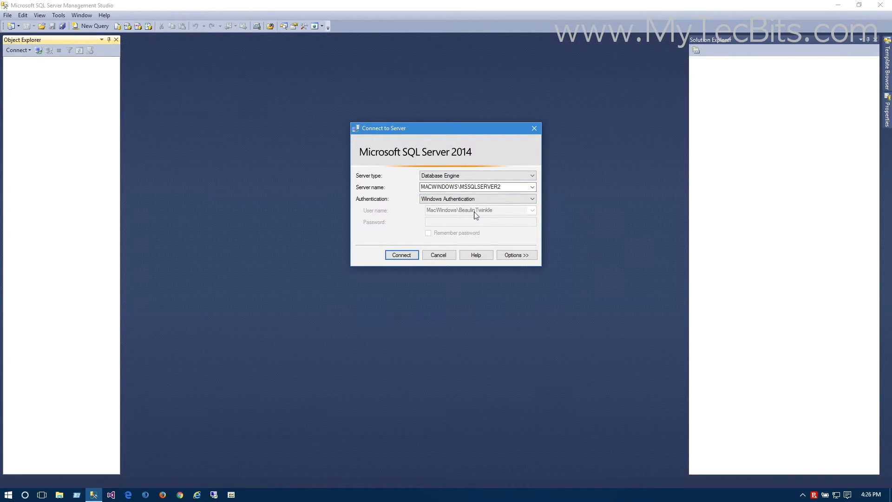
left_click(531, 199)
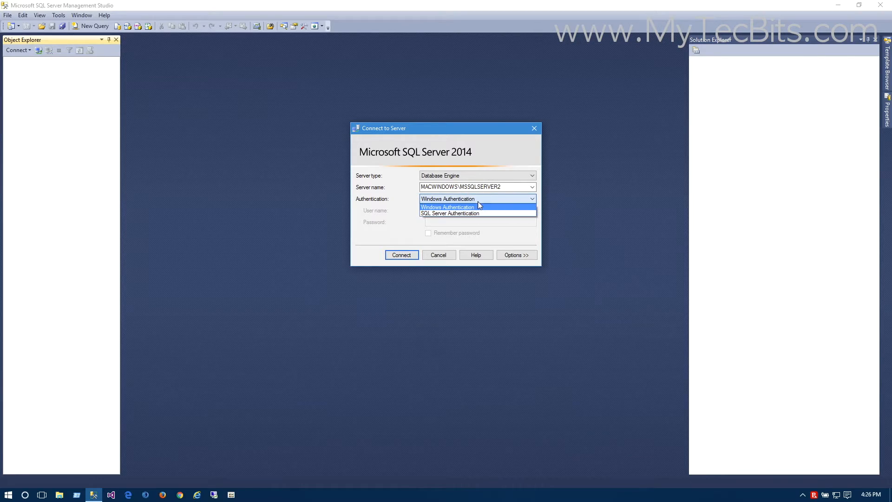
left_click(450, 214)
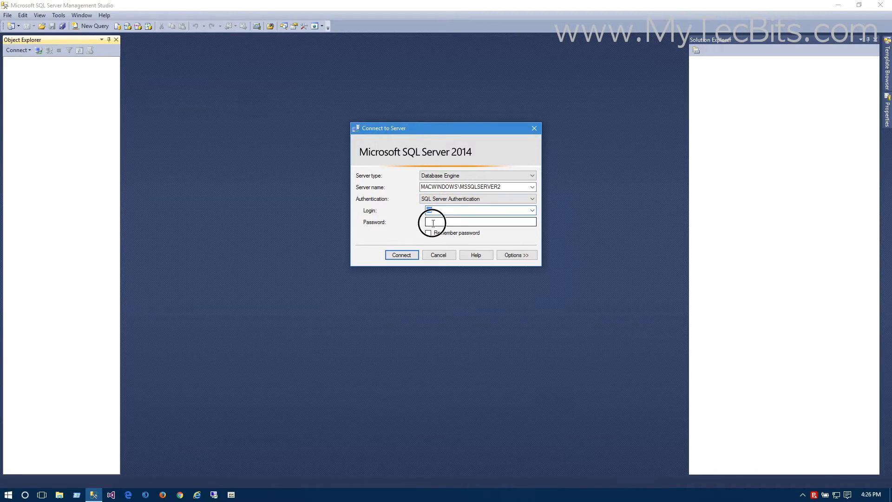
type("sa")
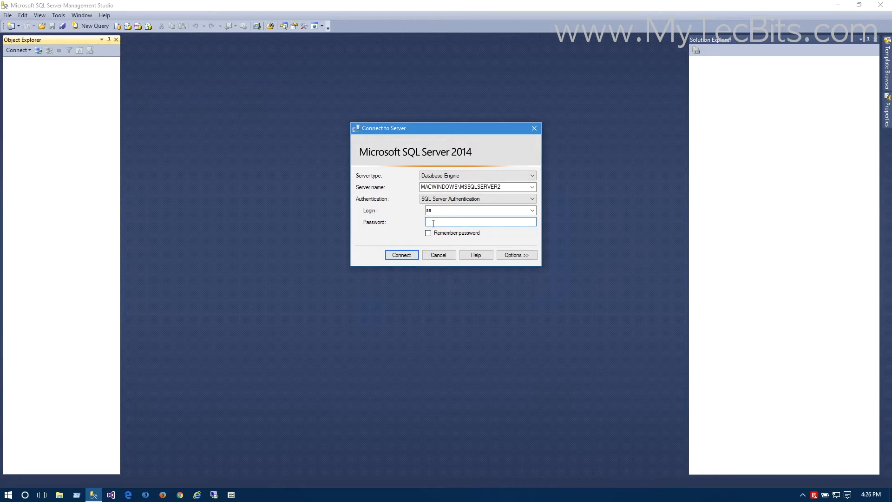
type("password")
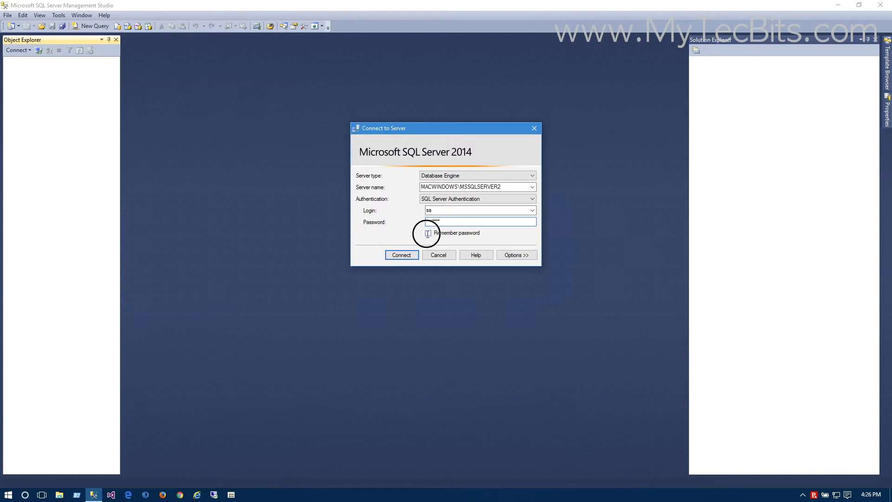
Keep Remember password checked and connect to MACWINDOWS\MSSQLSERVER2
left_click(427, 233)
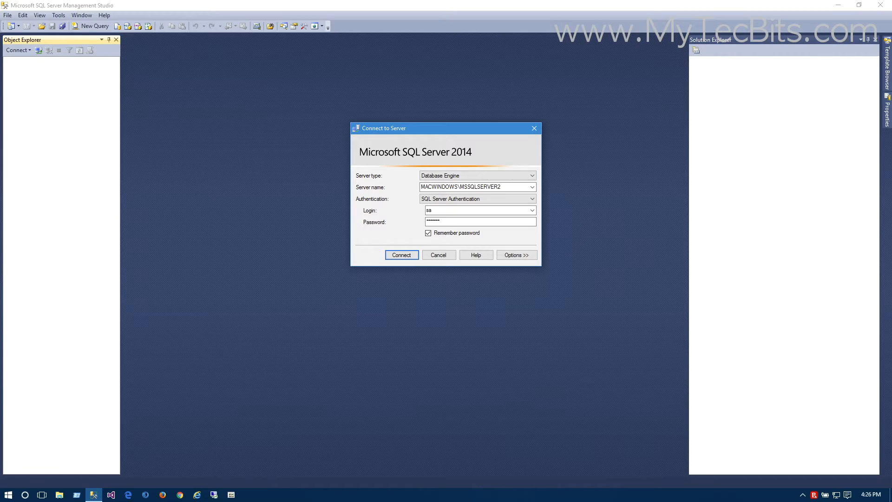
mouse_move(389, 247)
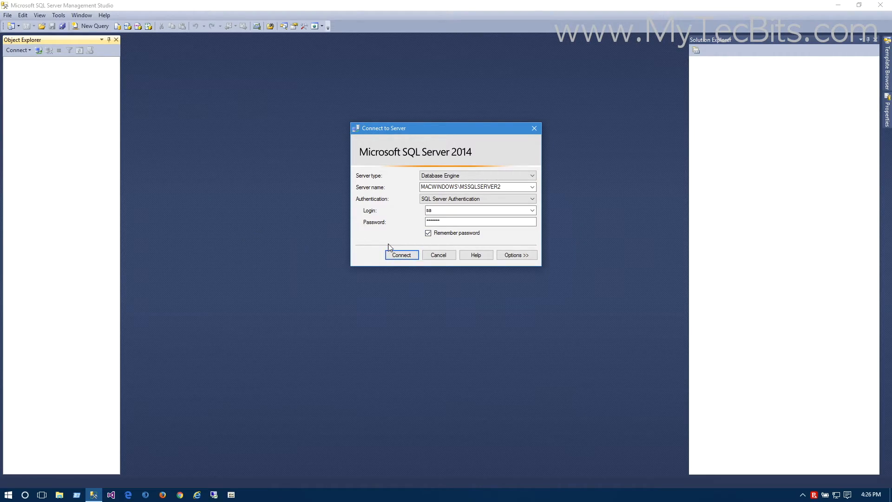
left_click(401, 255)
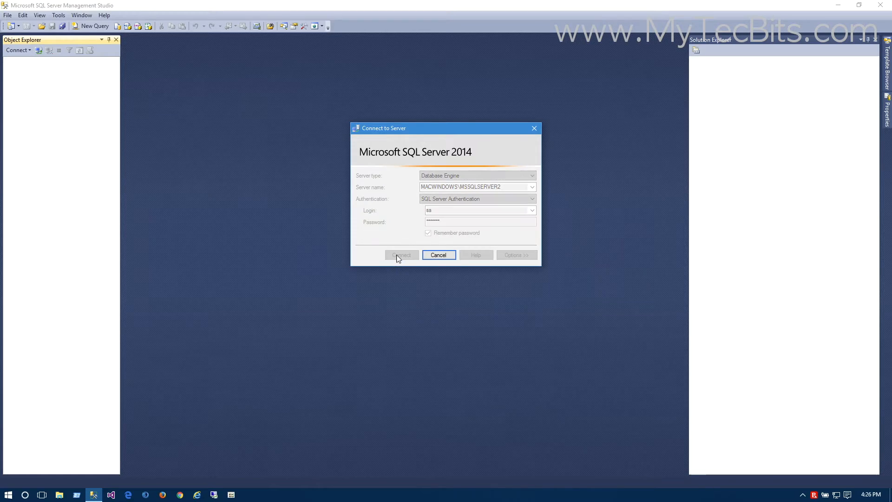
Connect so Object Explorer lists MACWINDOWS\MSSQLSERVER2 with its Databases and Security folders
left_click(401, 255)
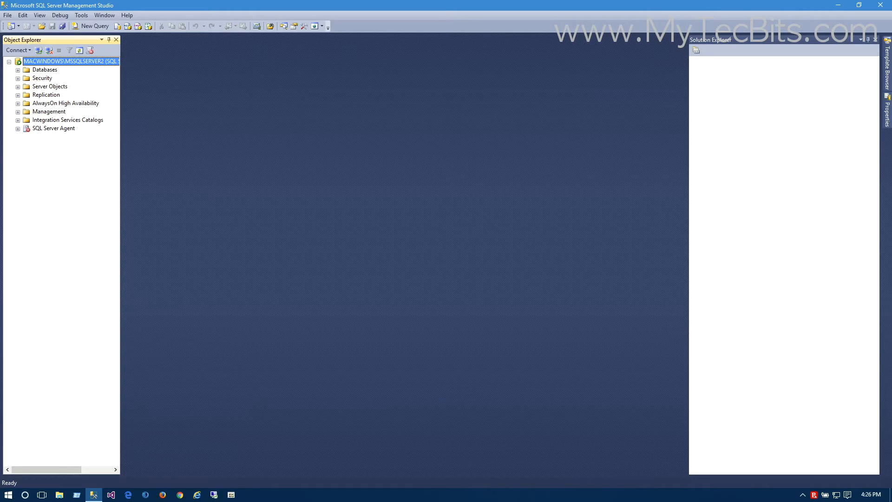
mouse_move(121, 161)
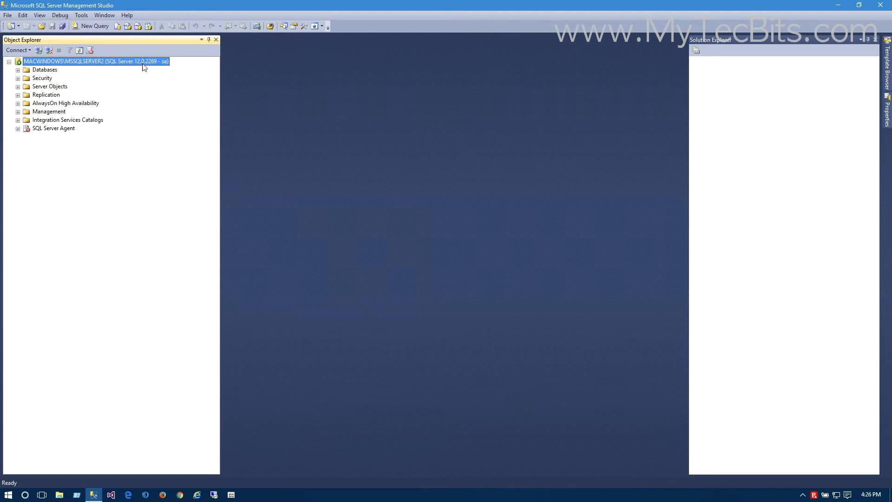
mouse_move(166, 68)
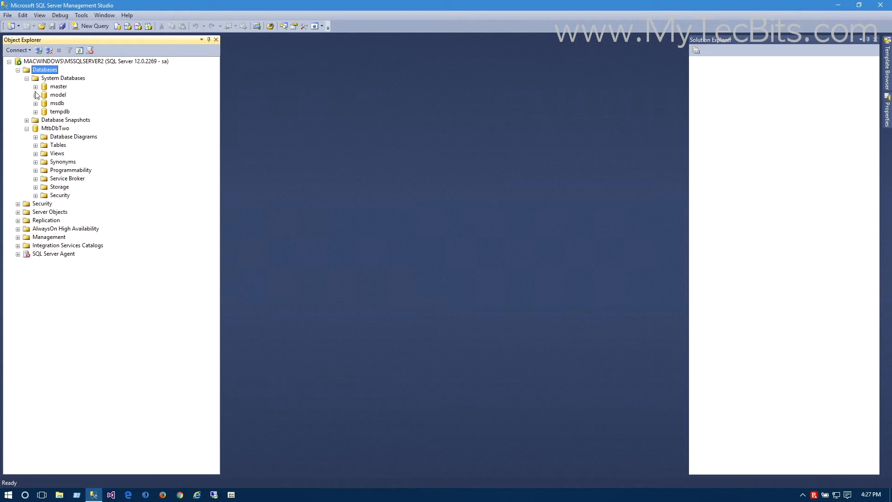
Collapse Databases and show the Security folder's Logins and Server Roles
left_click(10, 70)
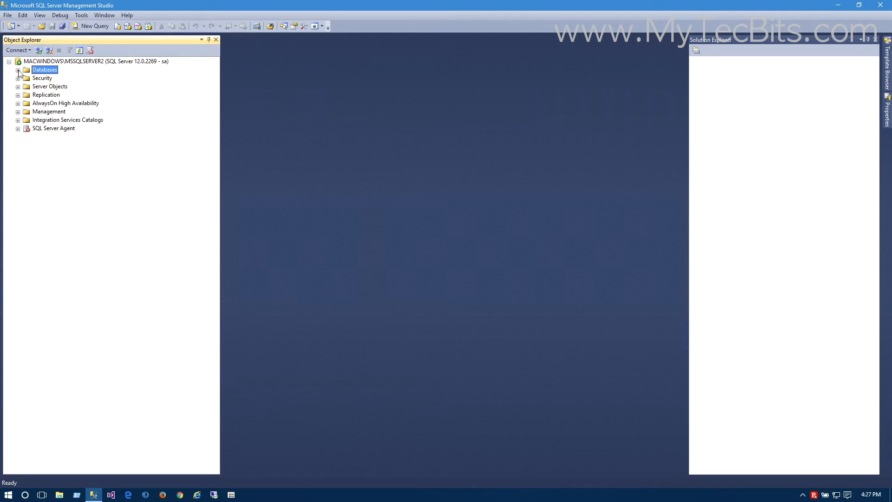
left_click(19, 78)
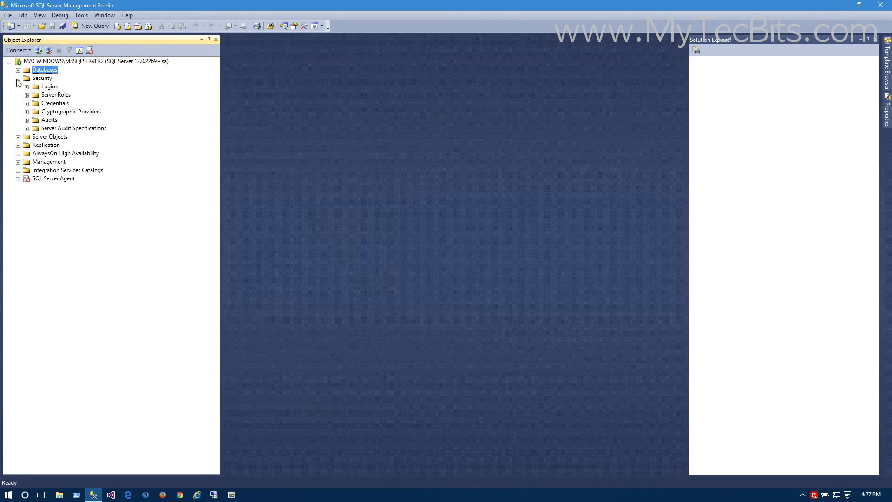
left_click(27, 86)
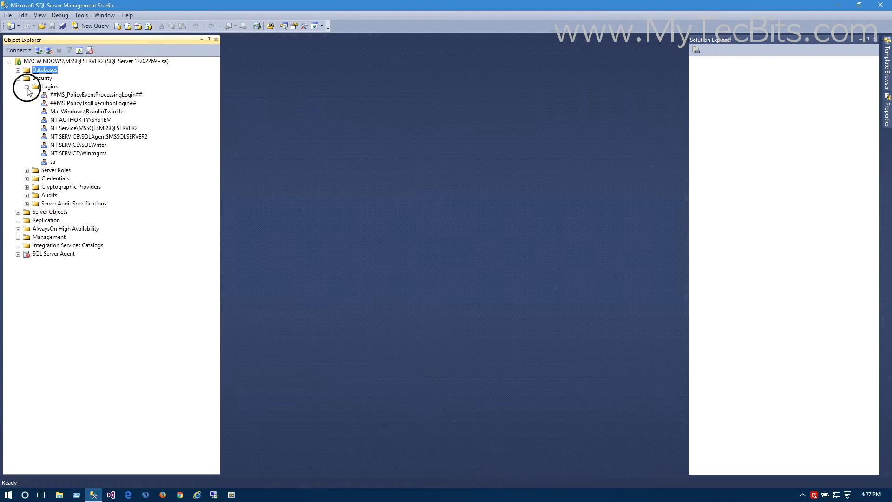
left_click(26, 169)
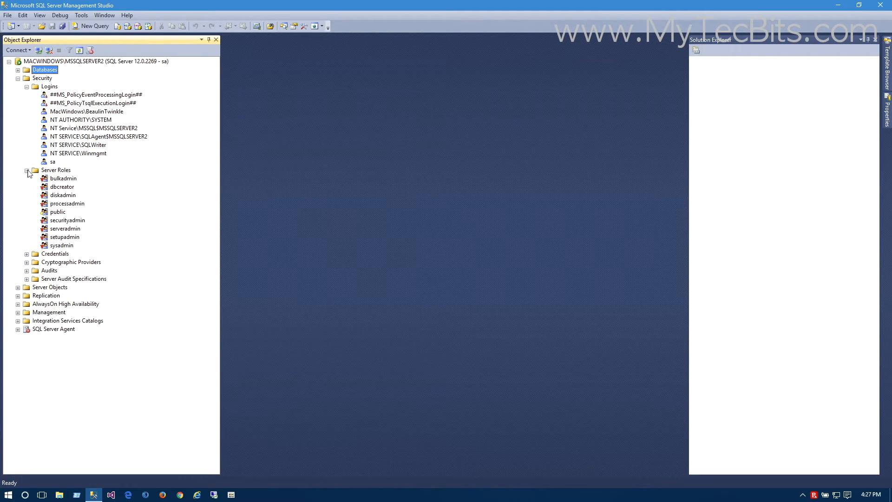
mouse_move(29, 255)
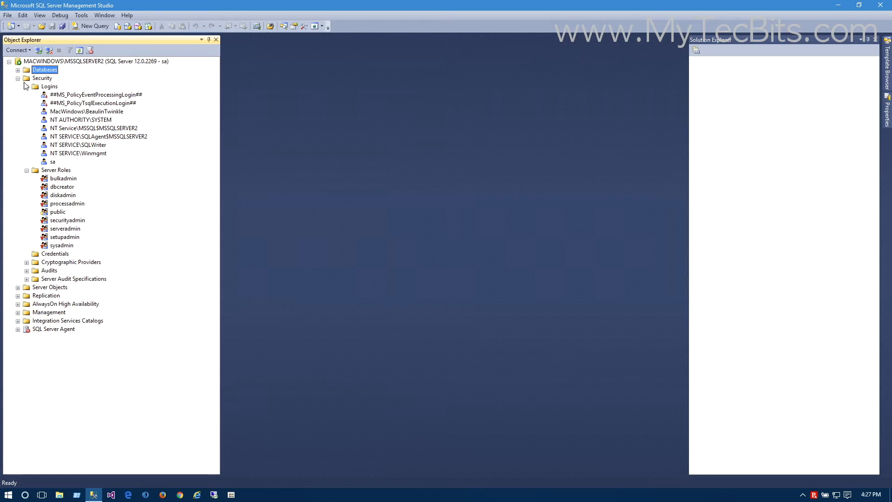
Collapse Security and expand the Management folder instead
left_click(18, 78)
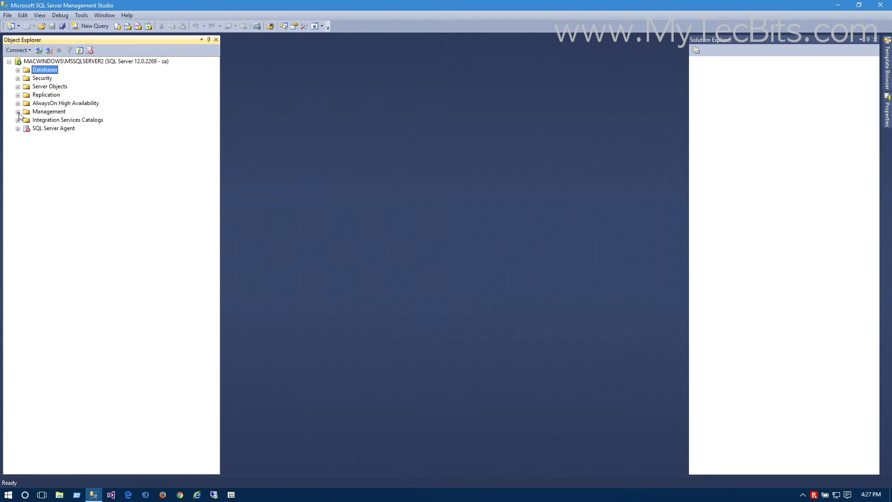
left_click(18, 112)
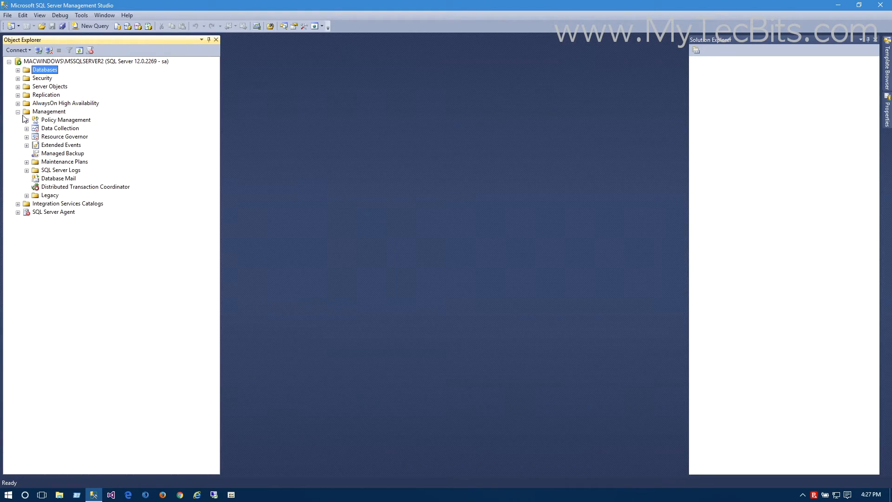
mouse_move(2, 145)
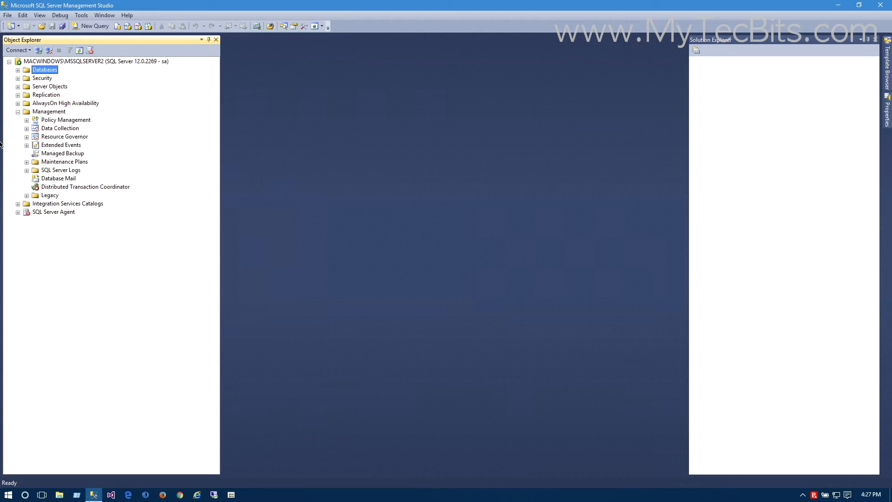
mouse_move(26, 165)
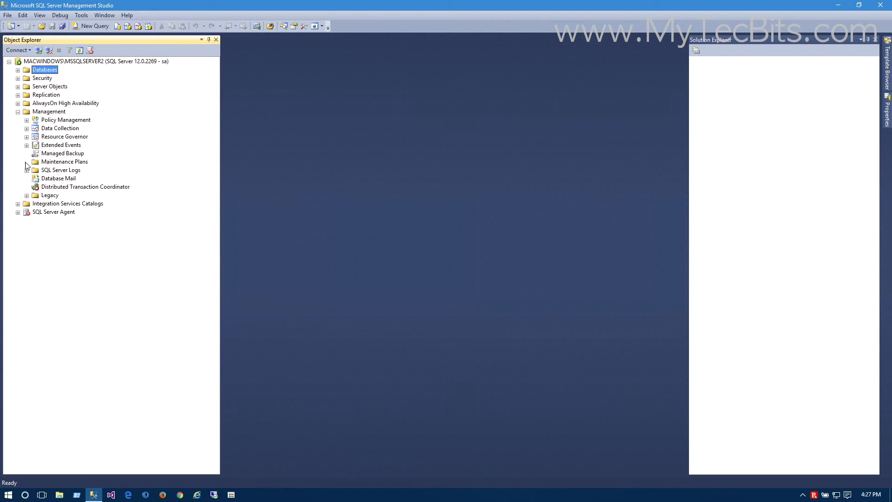
List the SQL Server Logs, view the Current log in Log File Viewer, then close it
left_click(27, 169)
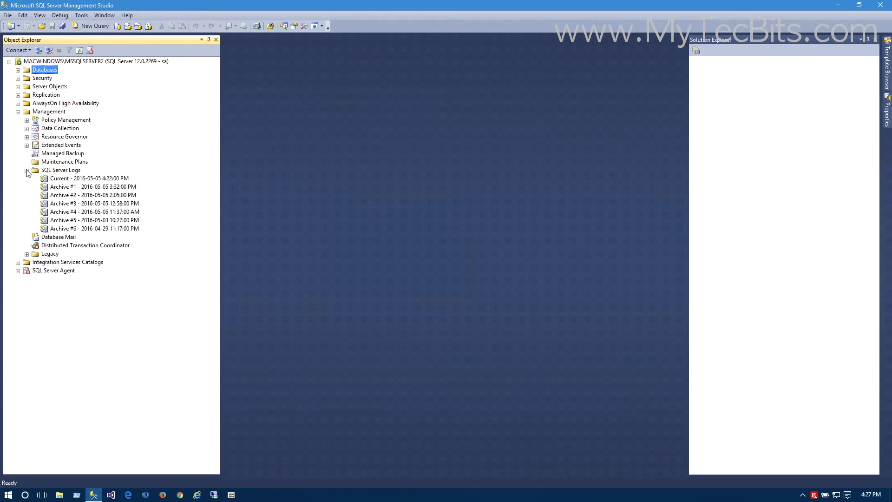
mouse_move(36, 189)
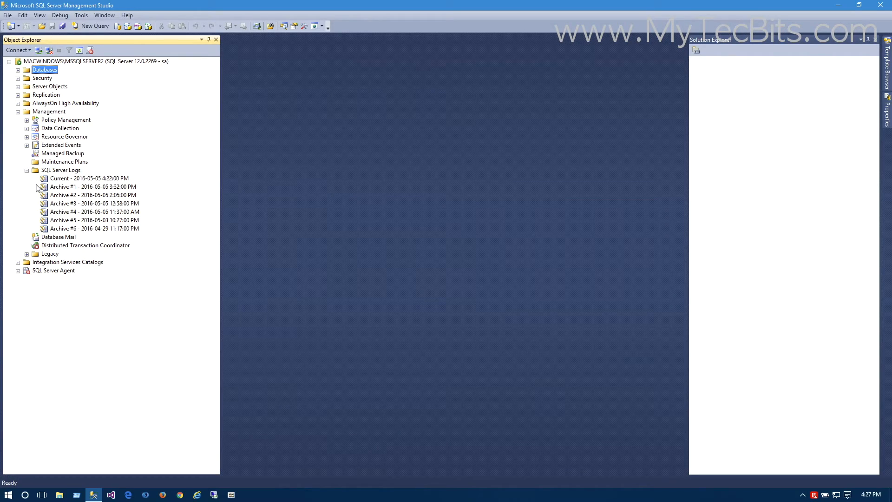
mouse_move(49, 184)
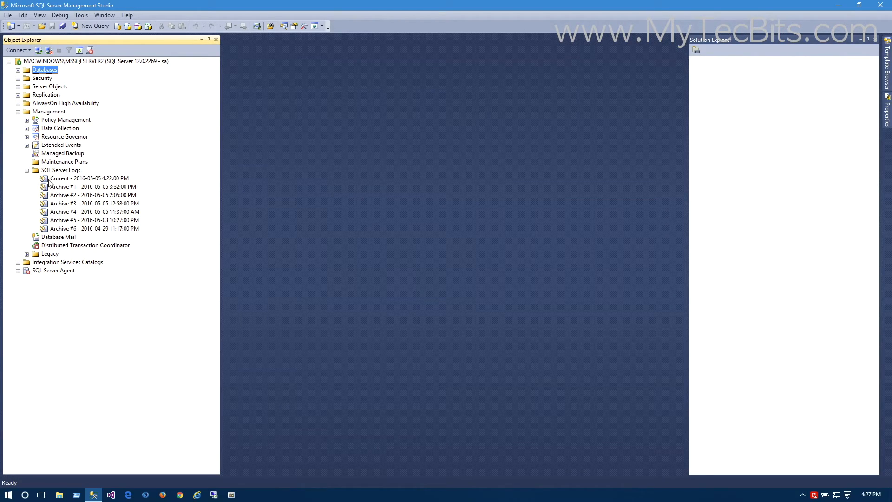
left_click(89, 178)
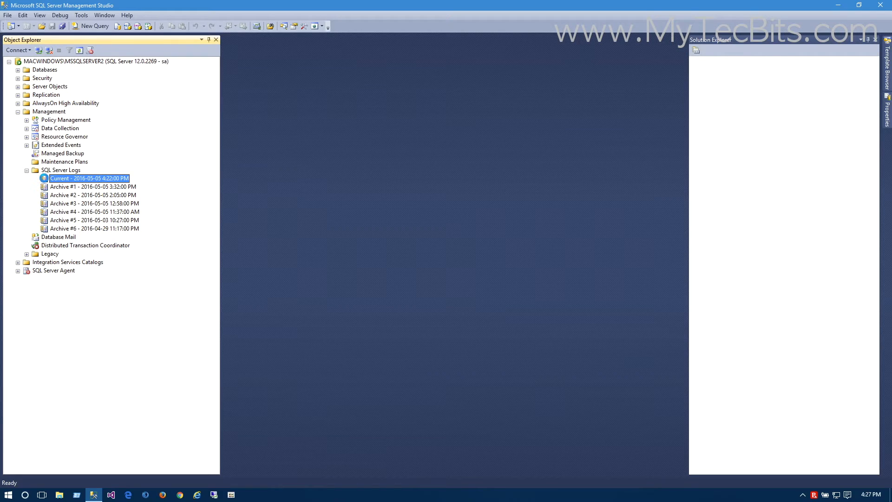
double_click(89, 178)
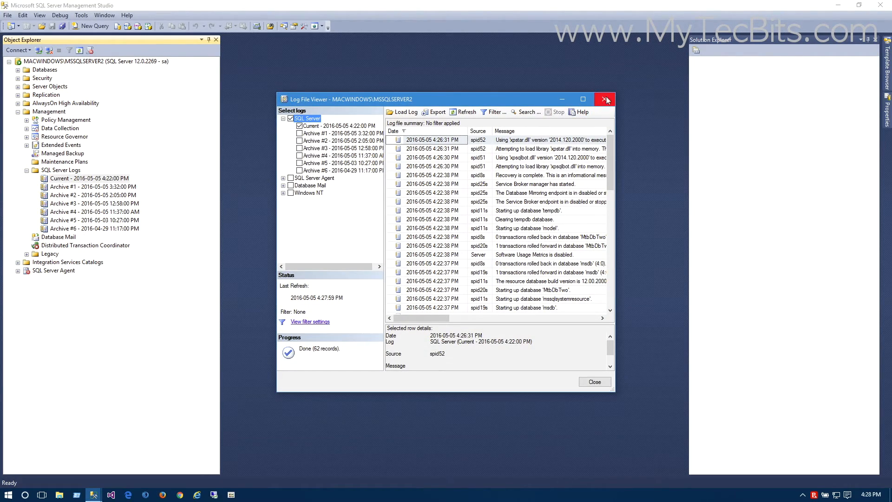
left_click(604, 99)
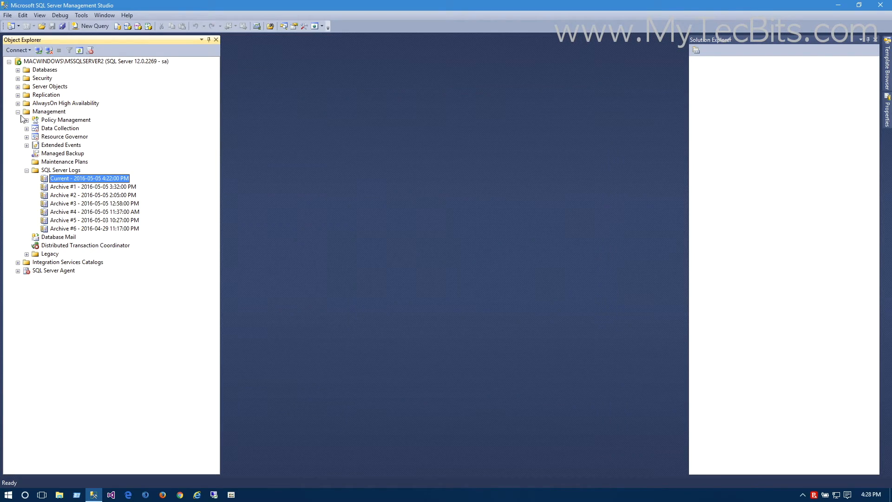
Collapse Management and expand SQL Server Agent with its Jobs and Error Logs
left_click(19, 111)
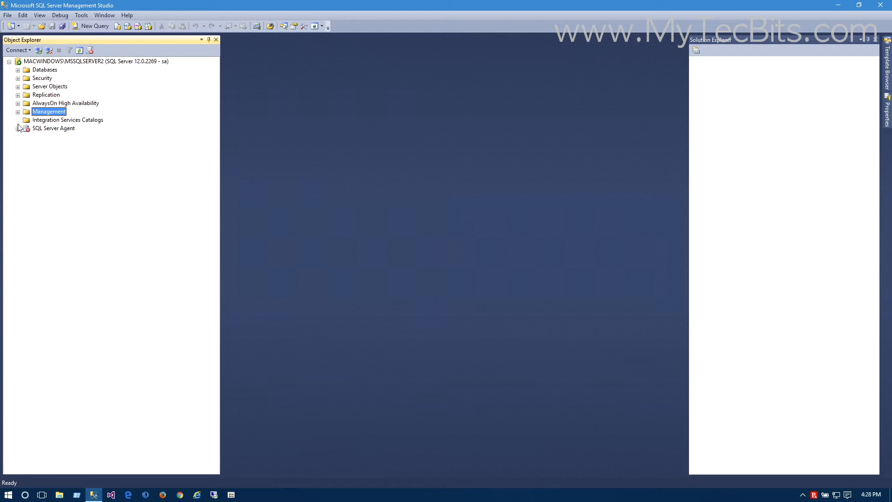
left_click(18, 128)
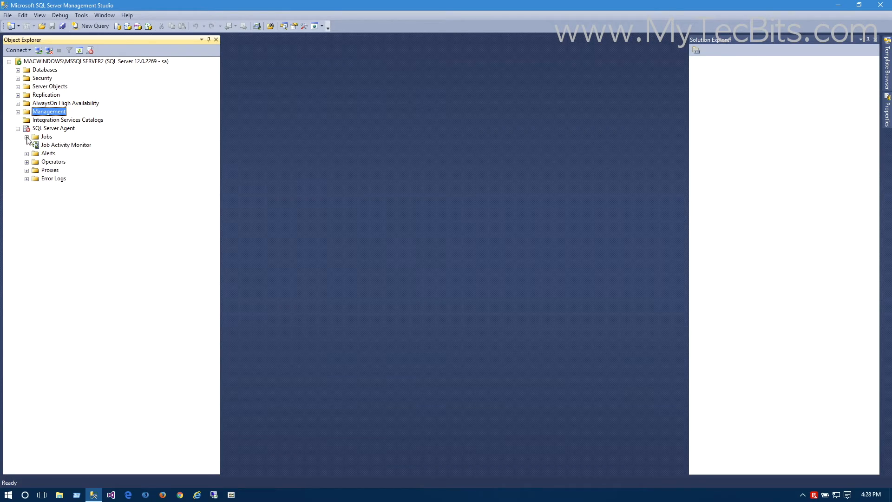
left_click(27, 137)
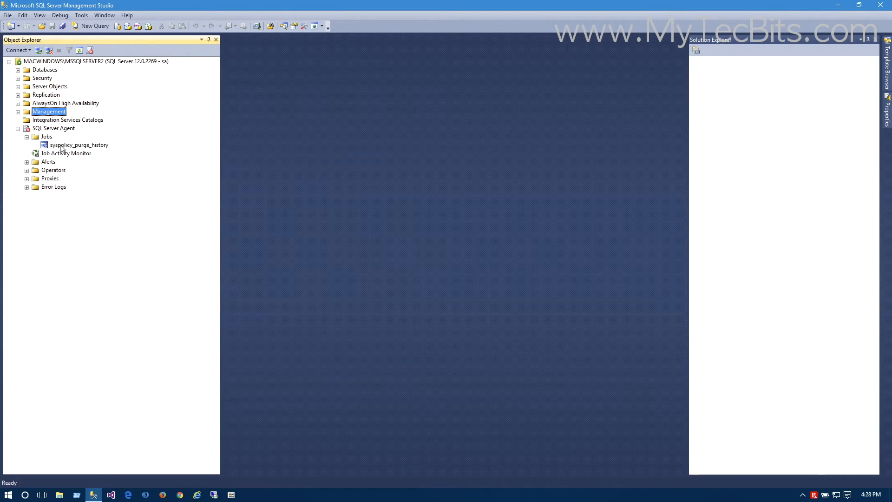
mouse_move(43, 142)
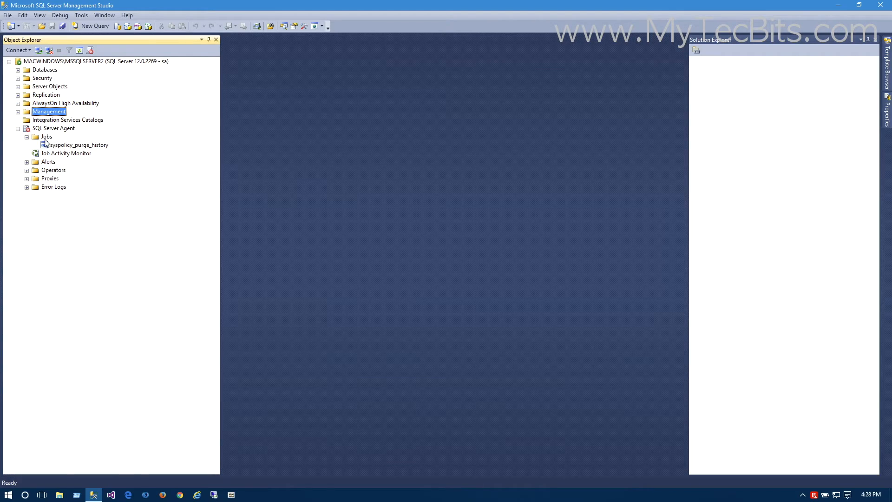
mouse_move(27, 165)
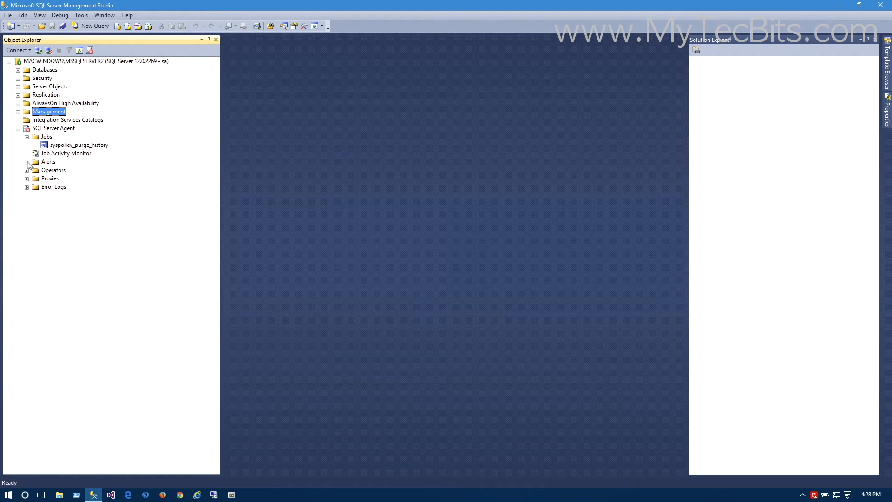
left_click(26, 187)
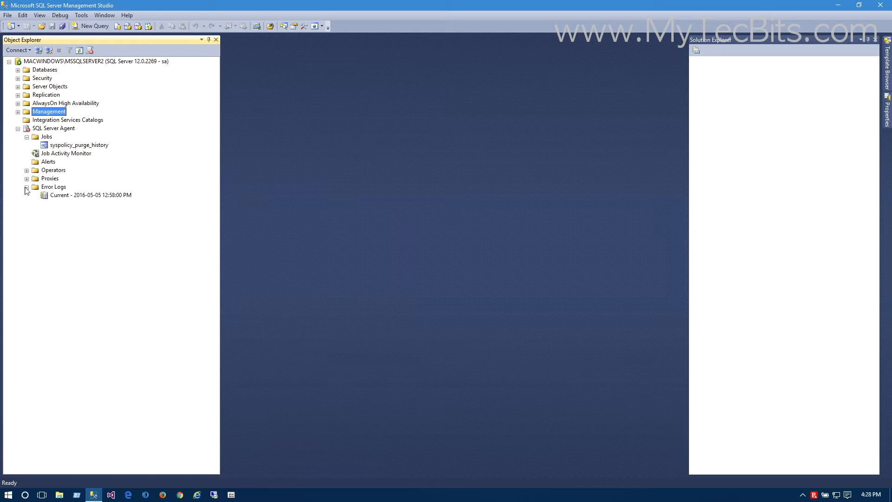
View the current Agent error log, close the viewer and collapse SQL Server Agent
left_click(91, 194)
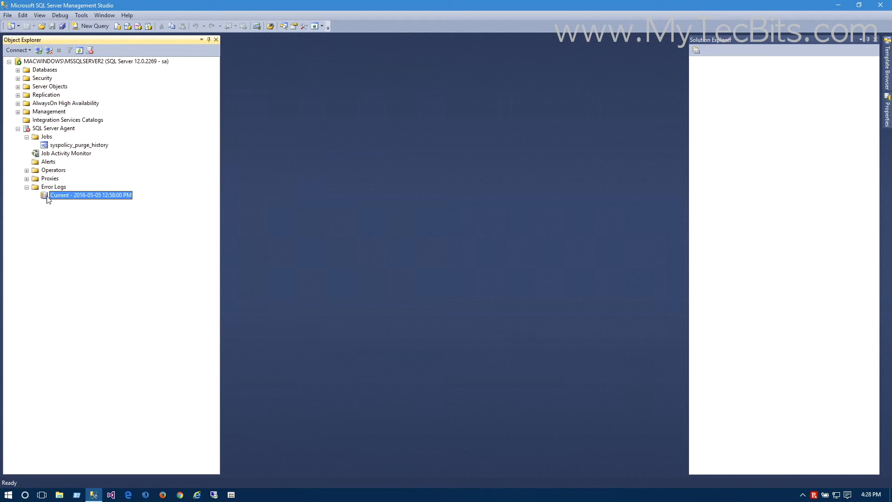
double_click(90, 194)
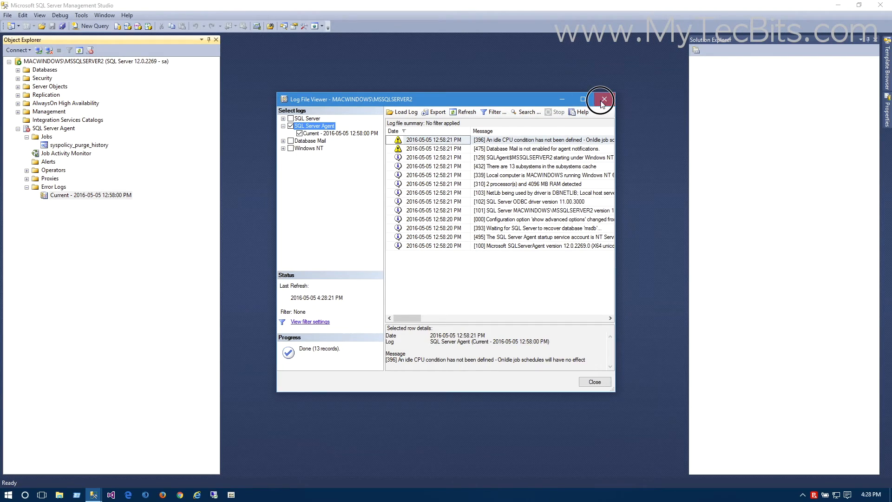
left_click(601, 99)
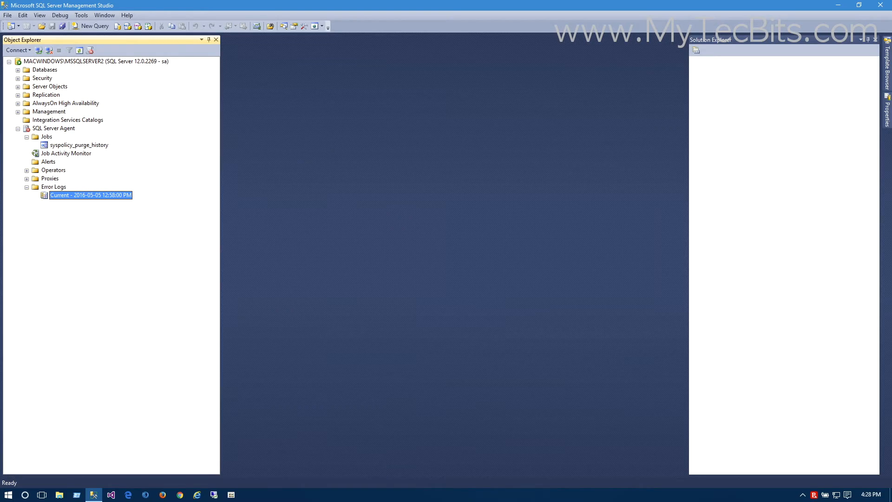
mouse_move(14, 137)
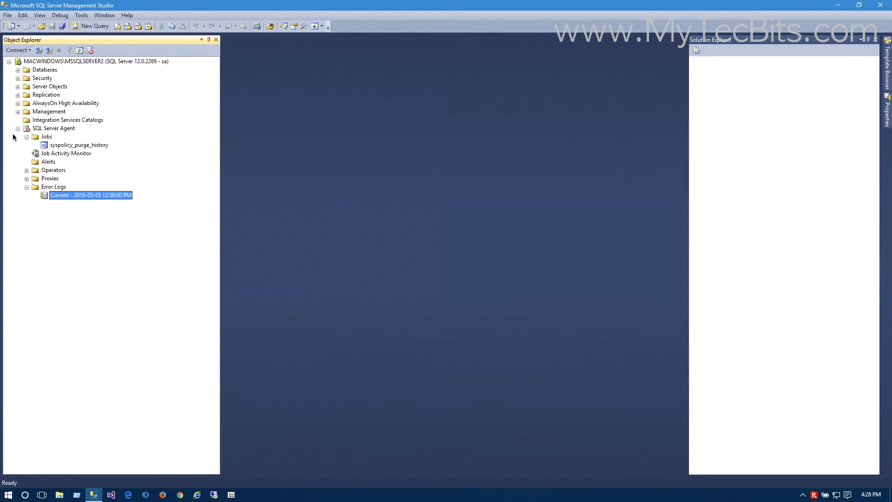
left_click(18, 128)
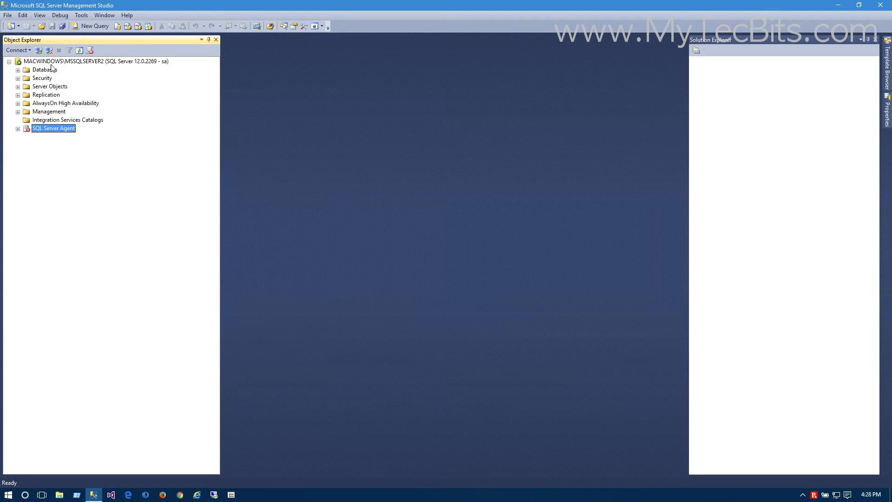
left_click(95, 61)
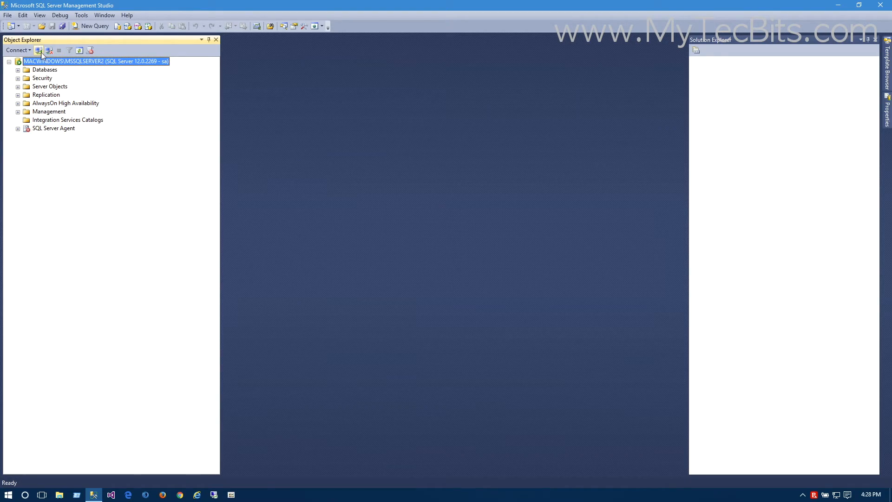
mouse_move(39, 50)
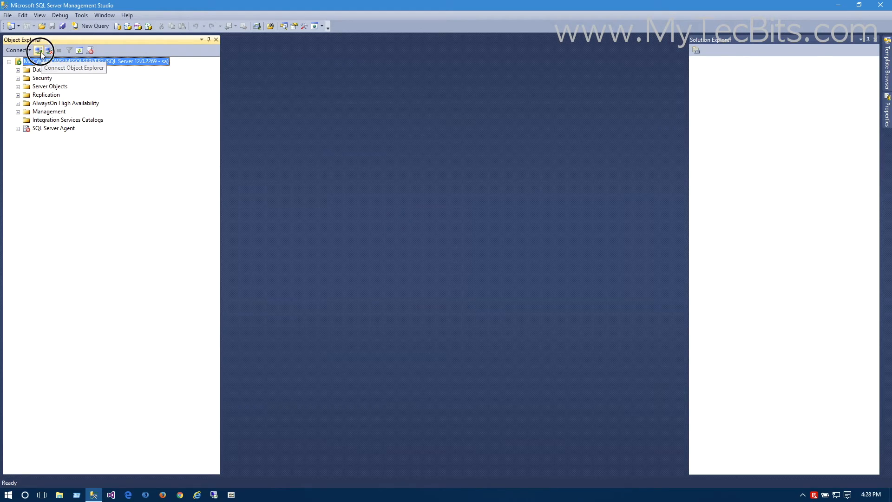
left_click(39, 50)
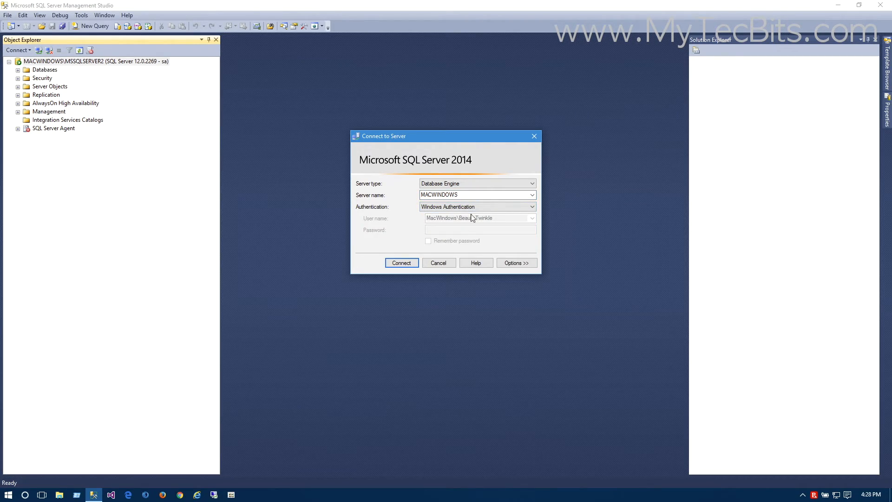
left_click(401, 262)
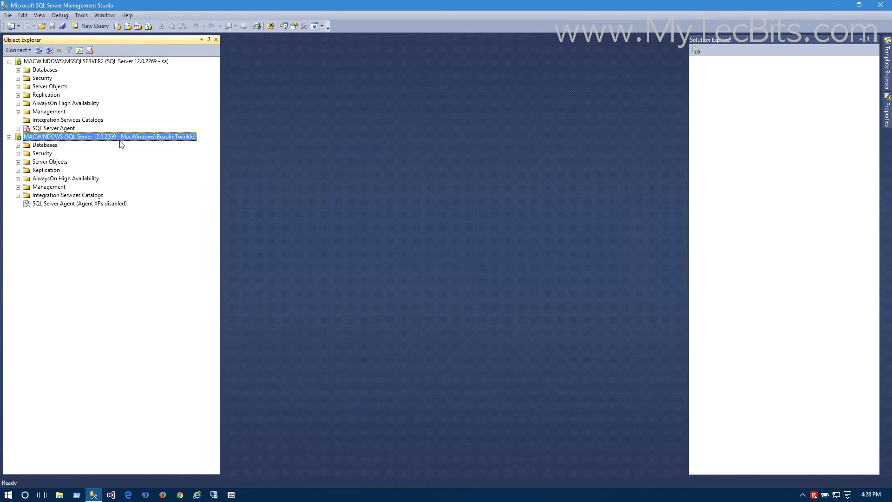
mouse_move(140, 142)
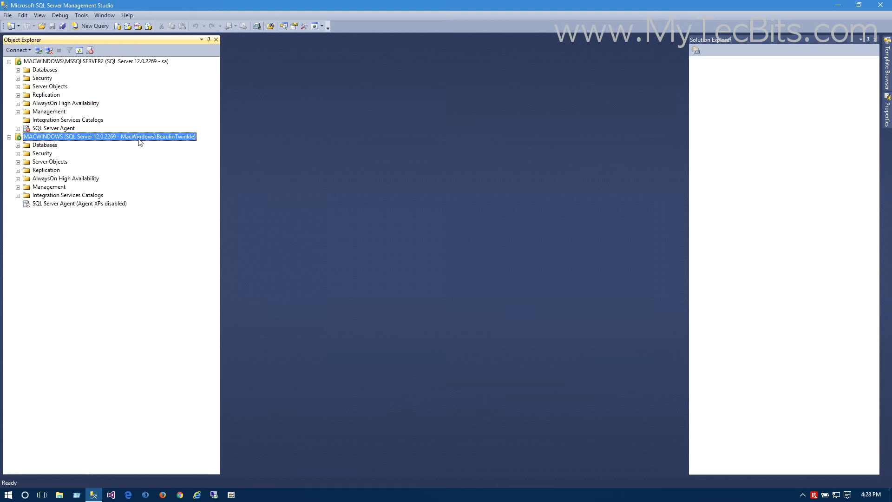
mouse_move(168, 68)
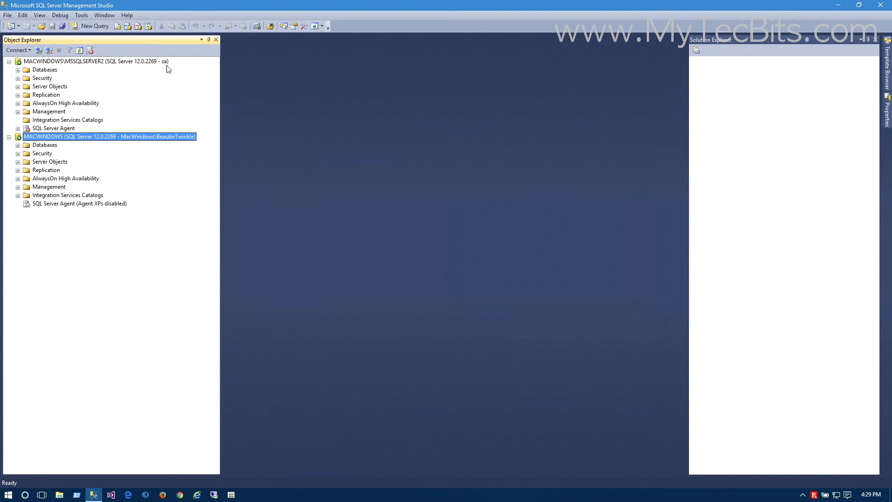
mouse_move(50, 262)
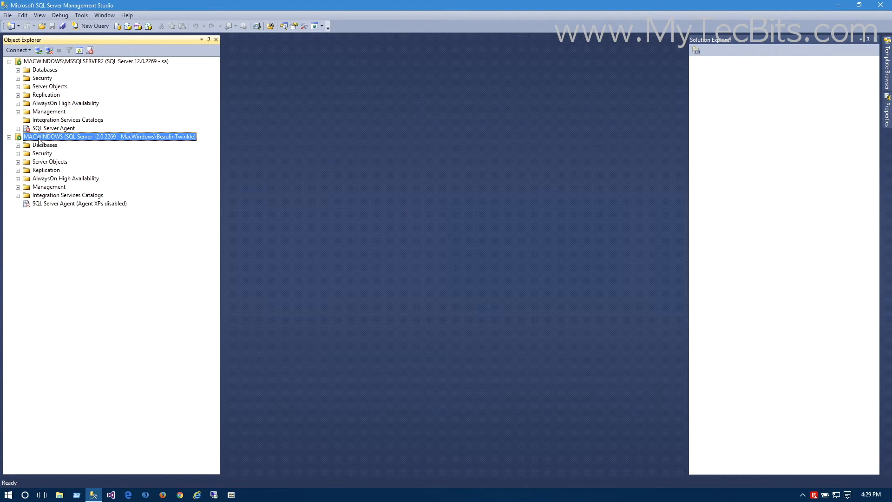
mouse_move(58, 97)
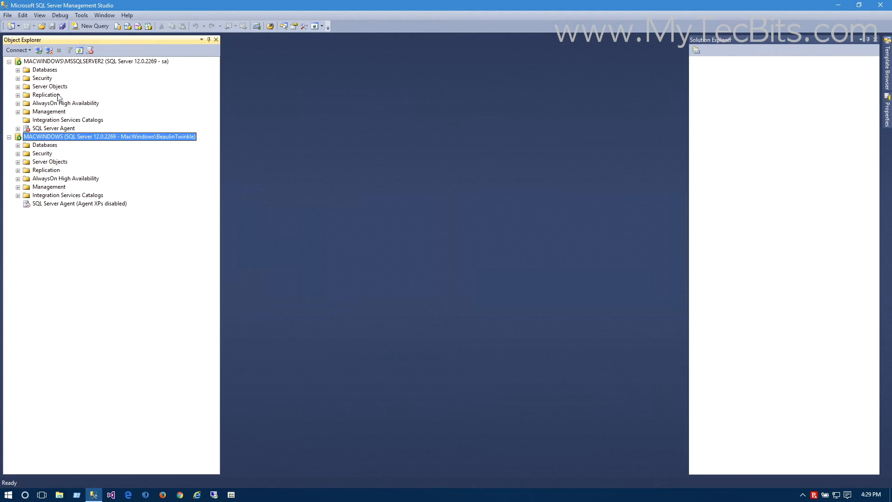
mouse_move(49, 50)
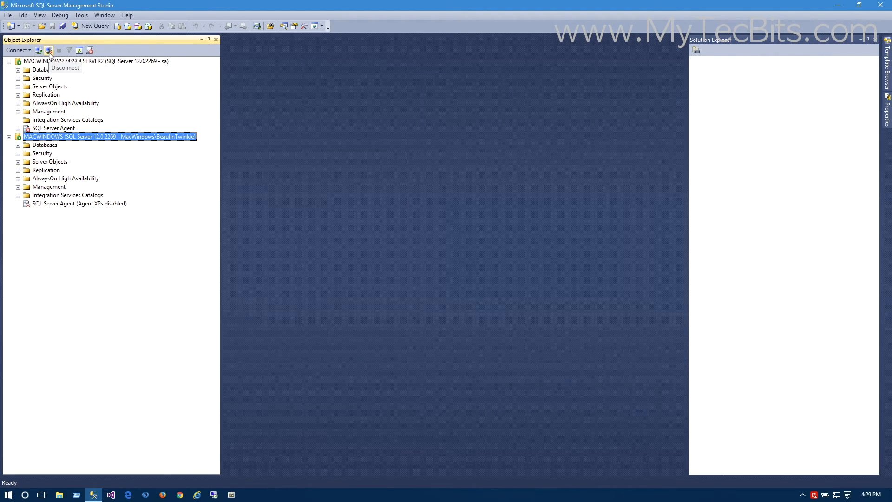
left_click(49, 50)
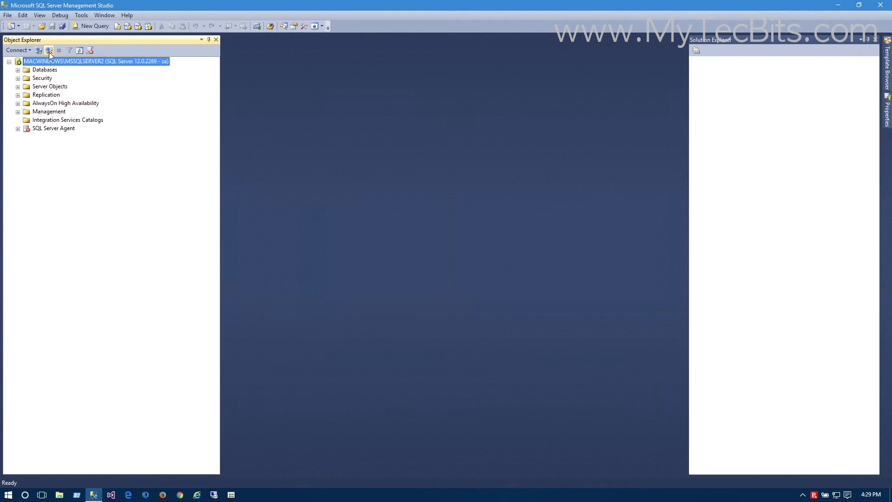
mouse_move(51, 74)
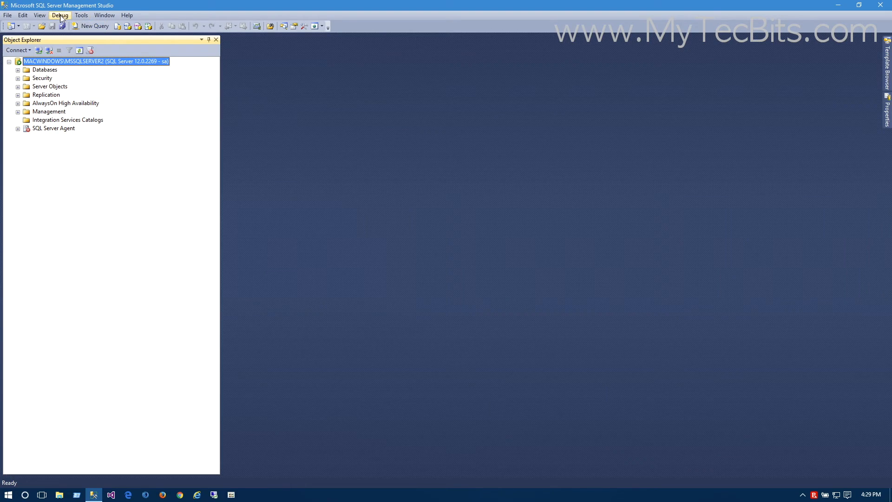
Show the View menu's list of windows that can be displayed
left_click(39, 15)
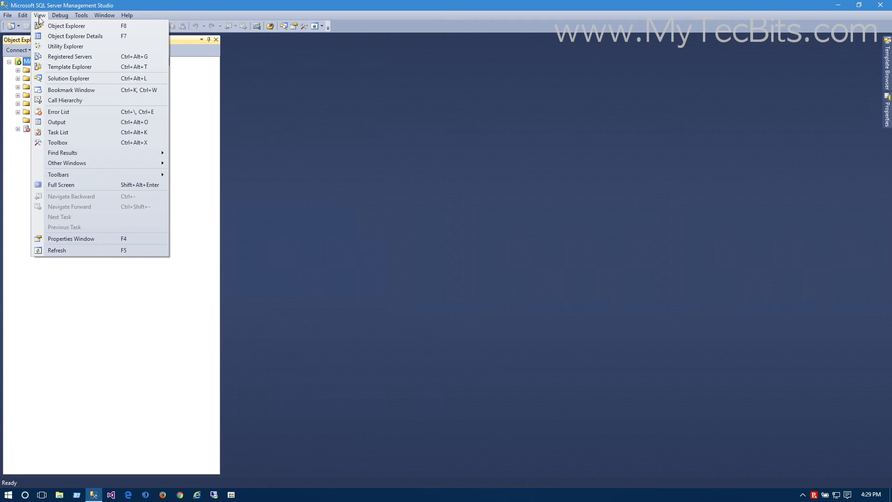
mouse_move(75, 36)
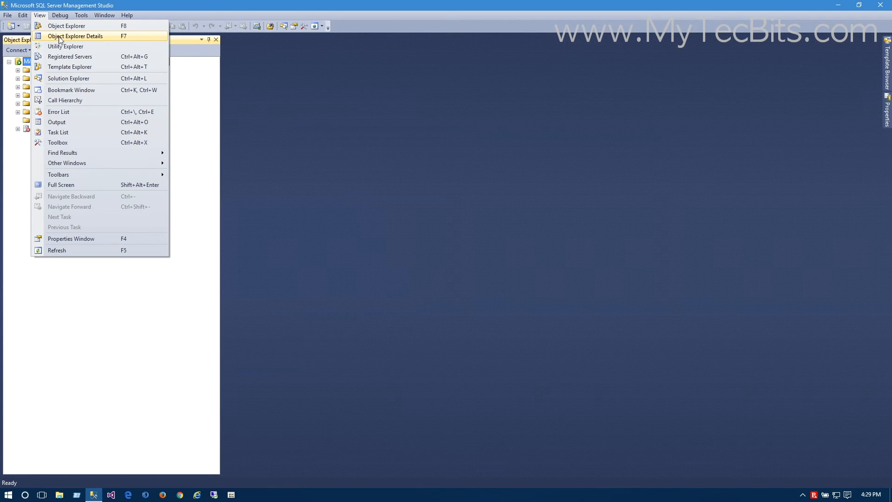
Show Object Explorer Details, widen it and expand the Databases folder
left_click(75, 36)
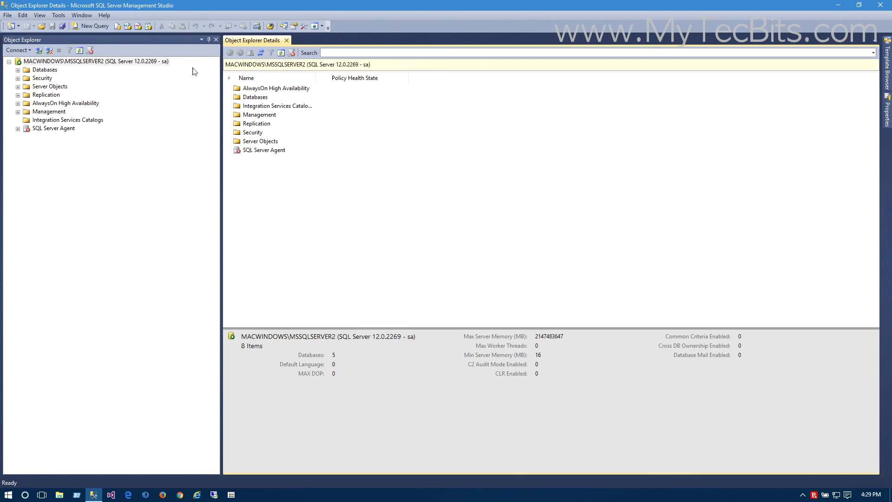
mouse_move(230, 52)
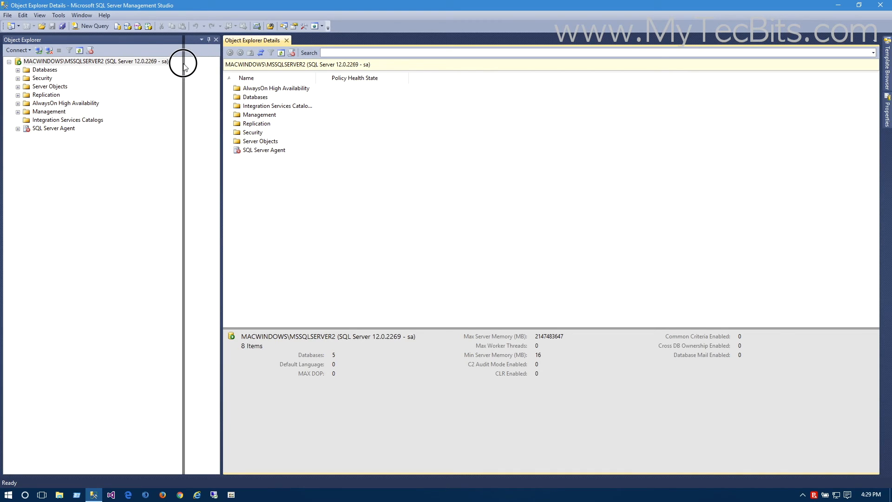
left_click(45, 70)
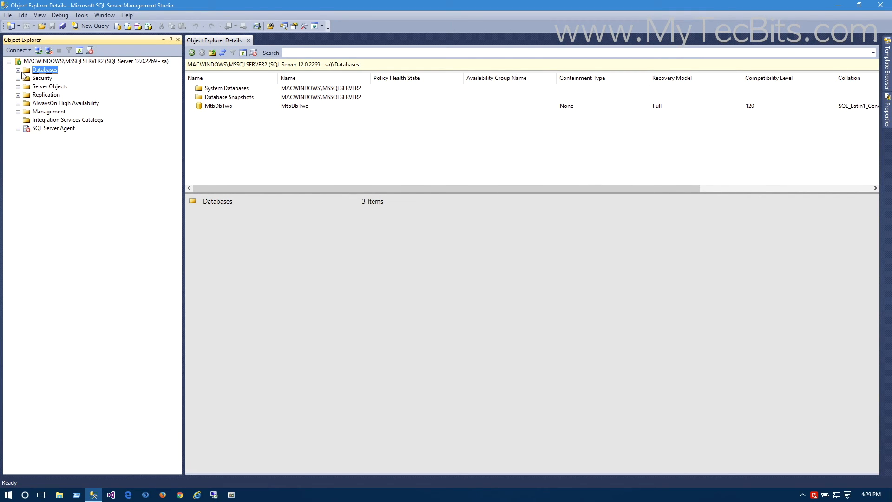
left_click(18, 70)
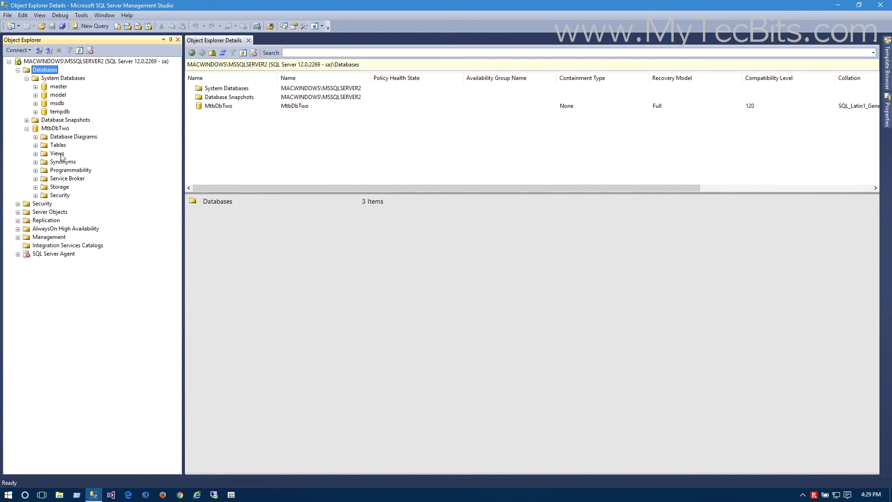
Select MtbDbTwo and scroll its properties such as recovery model, collation and file path
left_click(55, 128)
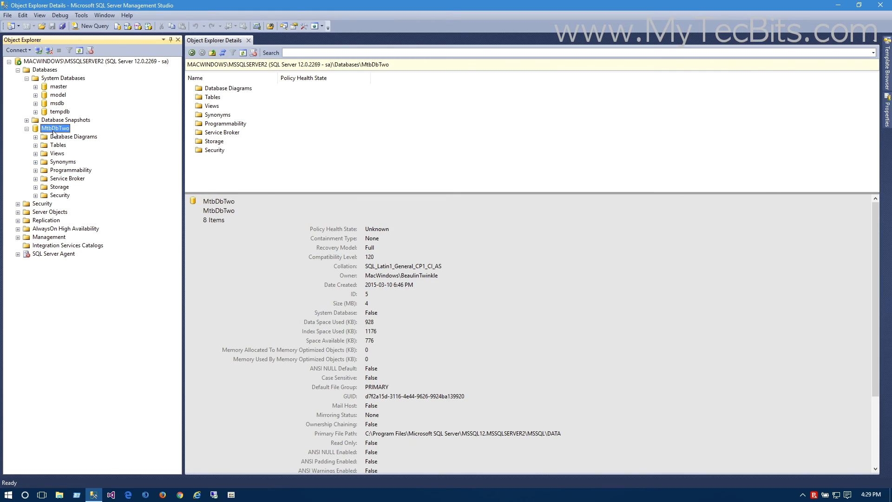
scroll("down", 3)
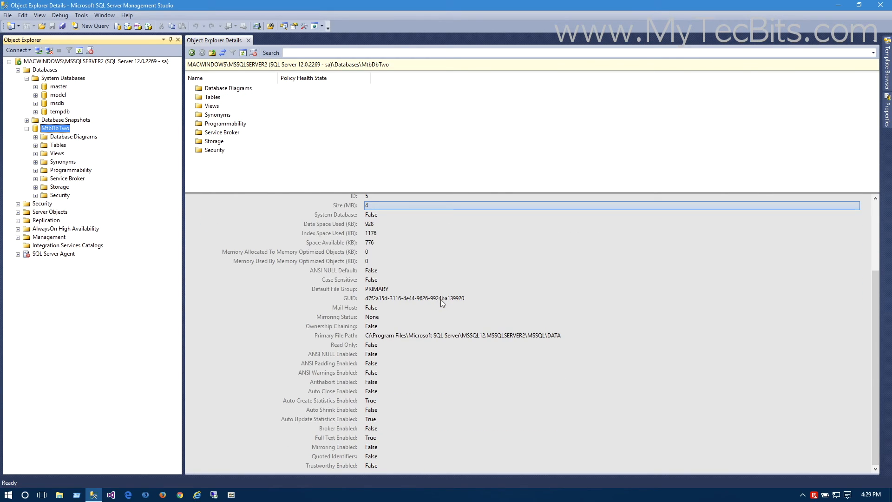
scroll("up", 3)
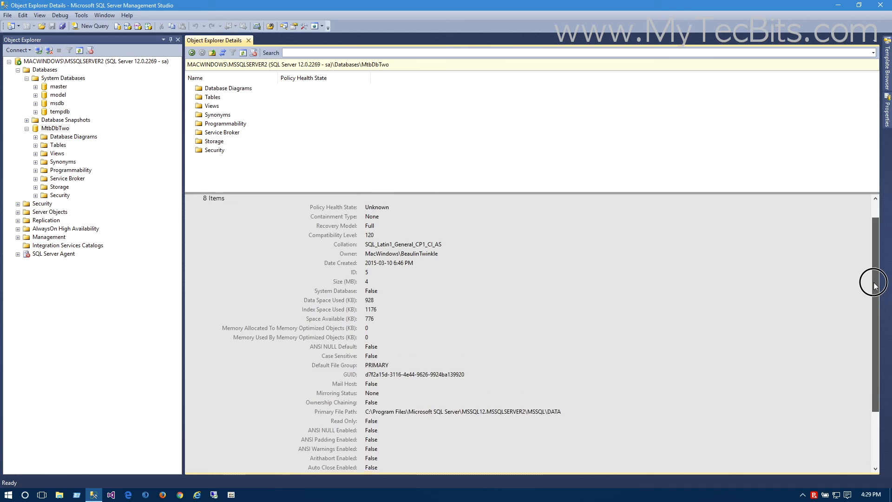
scroll("down", 3)
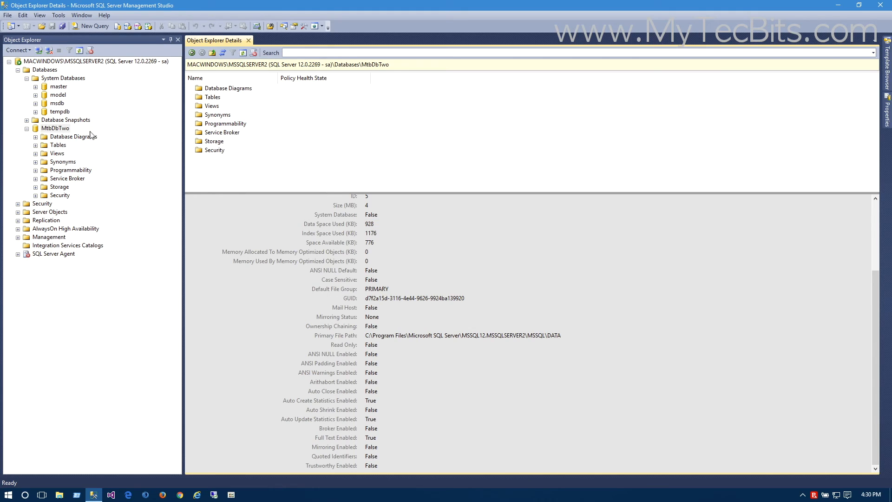
right_click(54, 128)
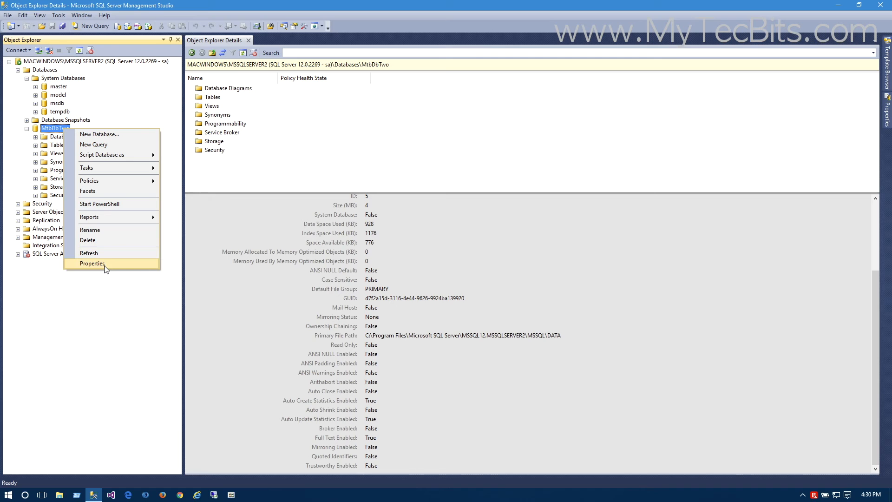
left_click(92, 263)
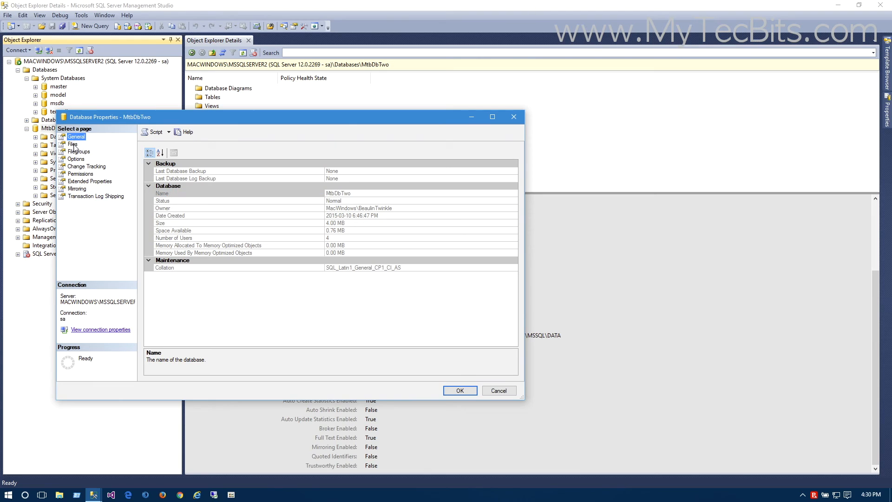
left_click(73, 144)
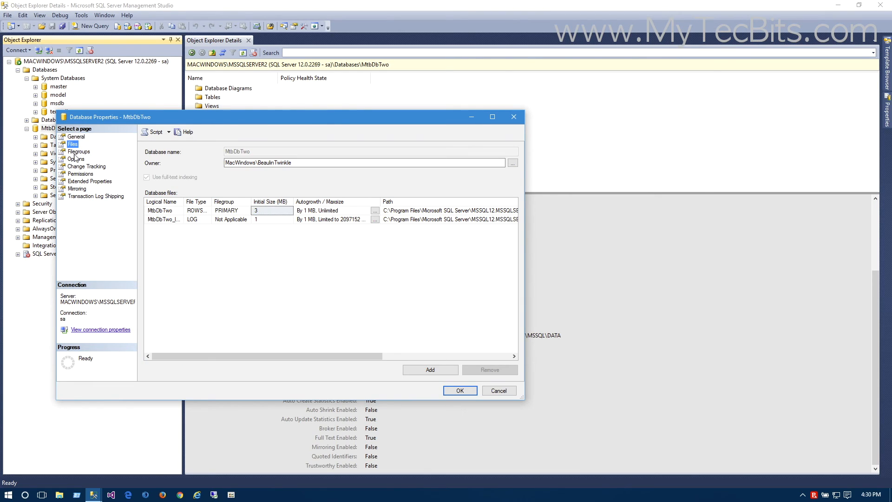
left_click(76, 159)
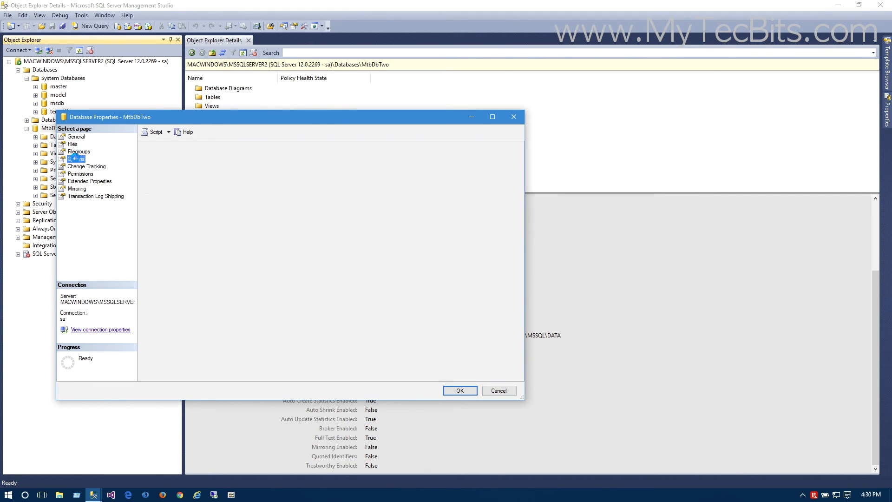
left_click(498, 390)
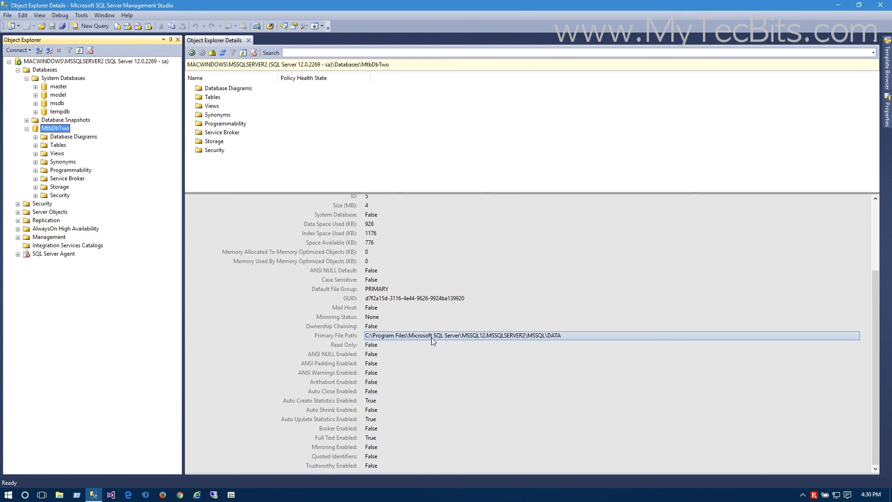
scroll("up", 3)
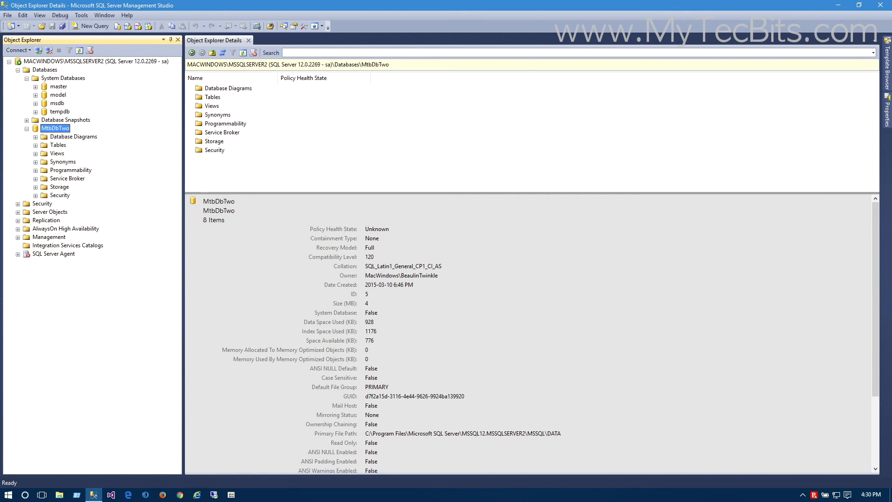